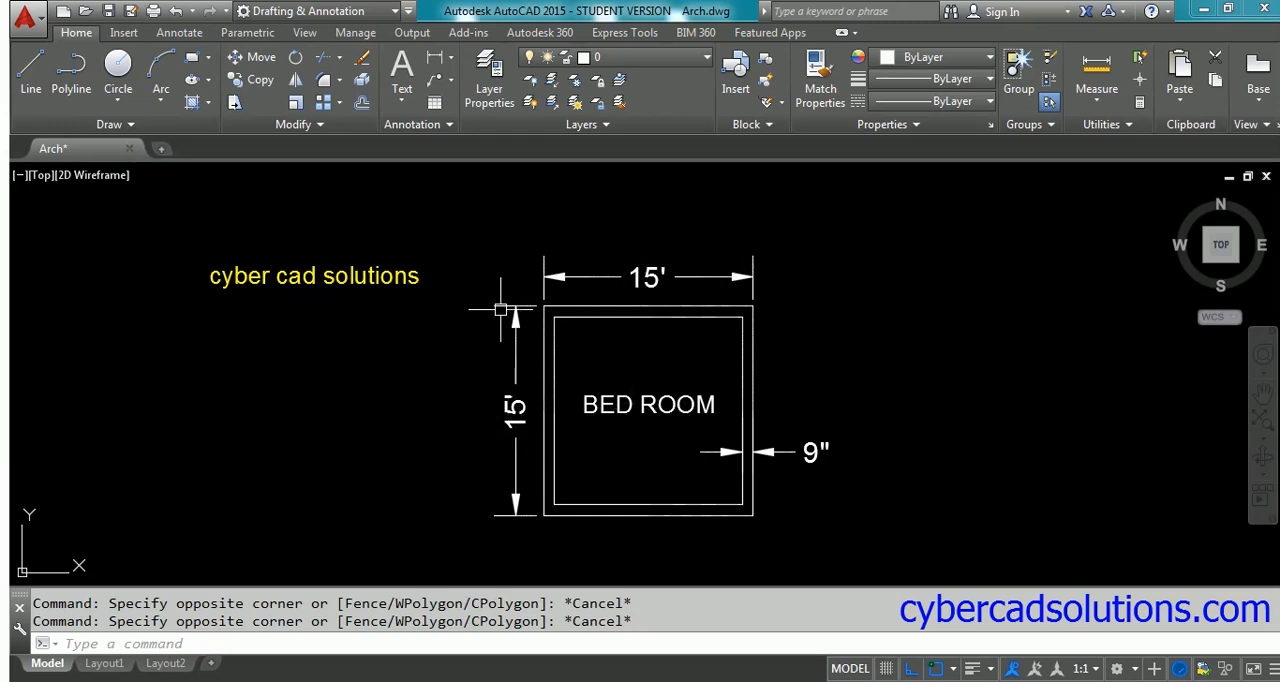
mouse_move(836, 474)
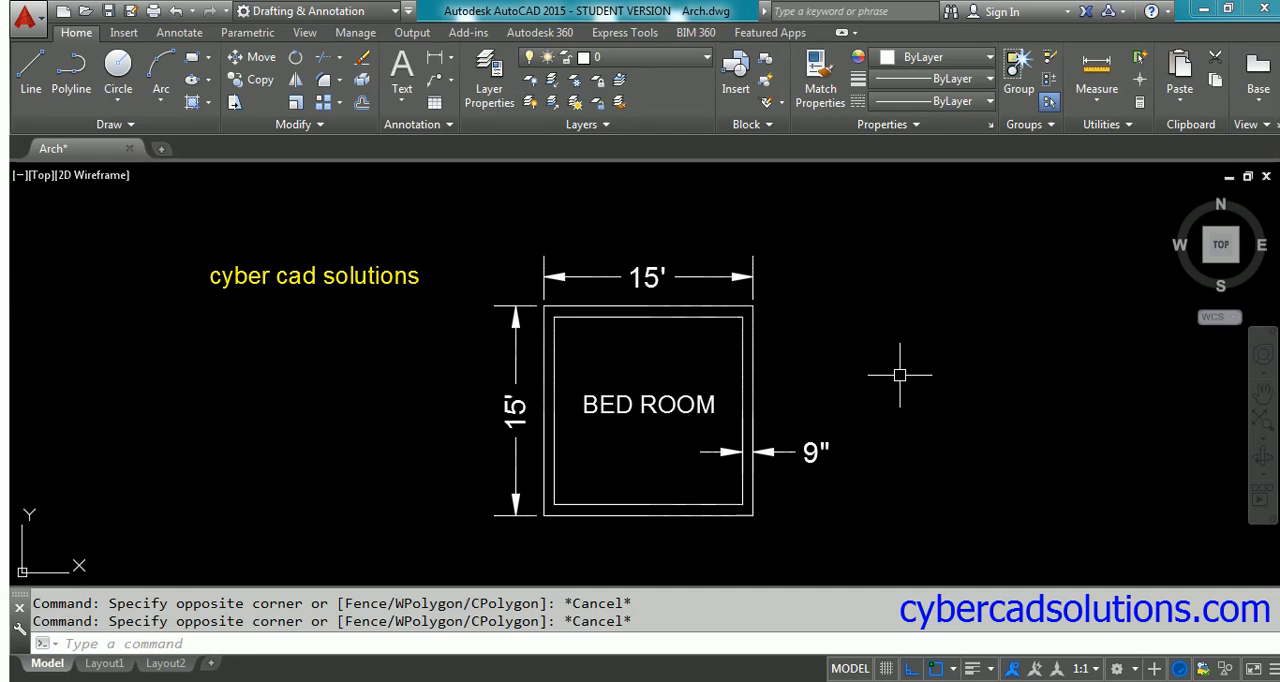
Review the bedroom drawing's Architectural units via the UNITS command
text(units)
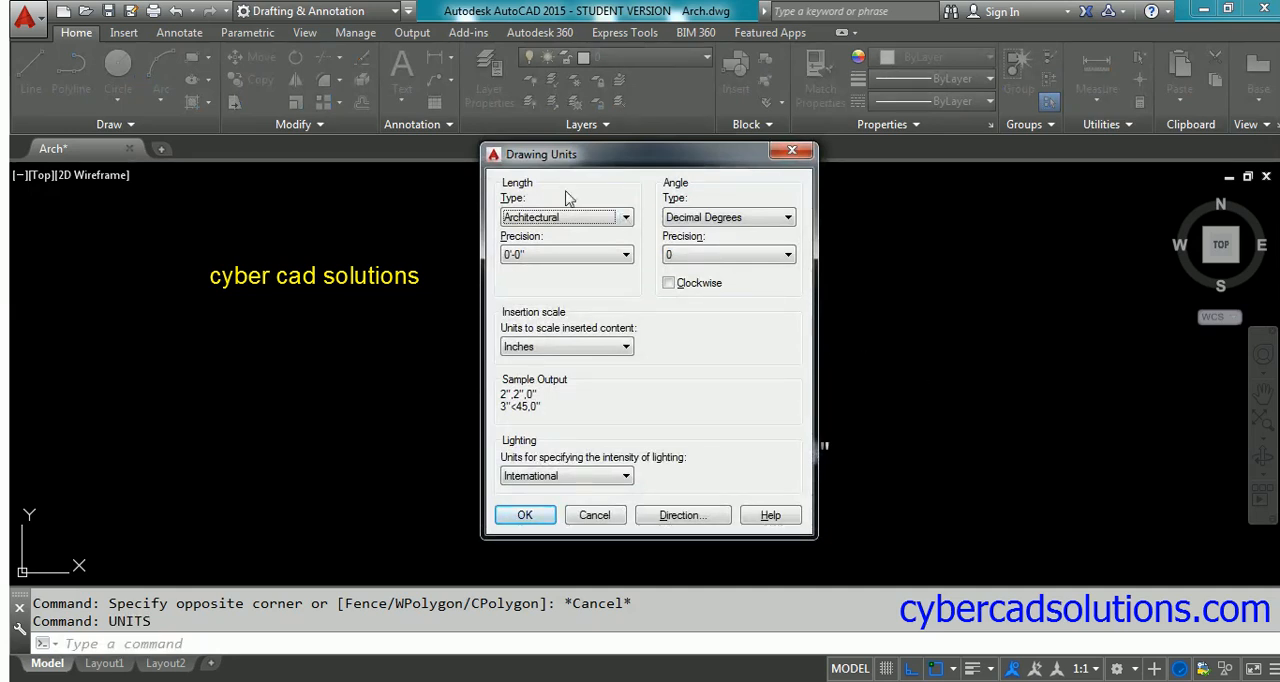
mouse_move(744, 372)
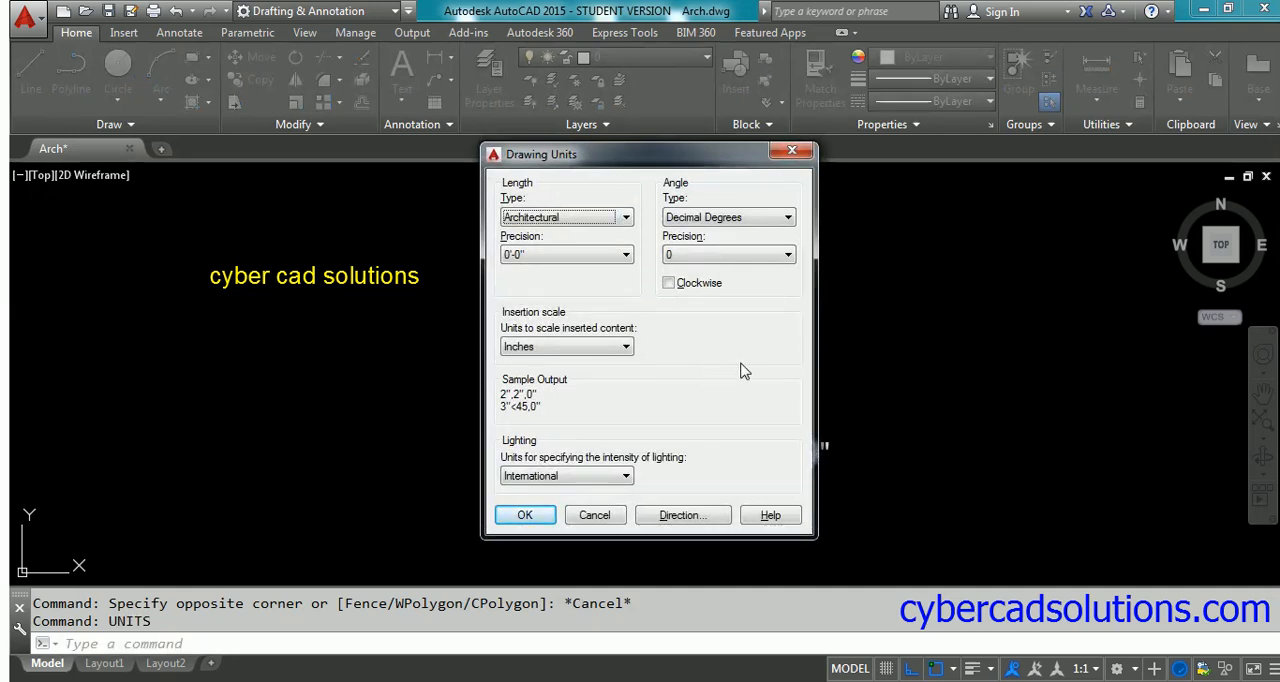
mouse_move(564, 216)
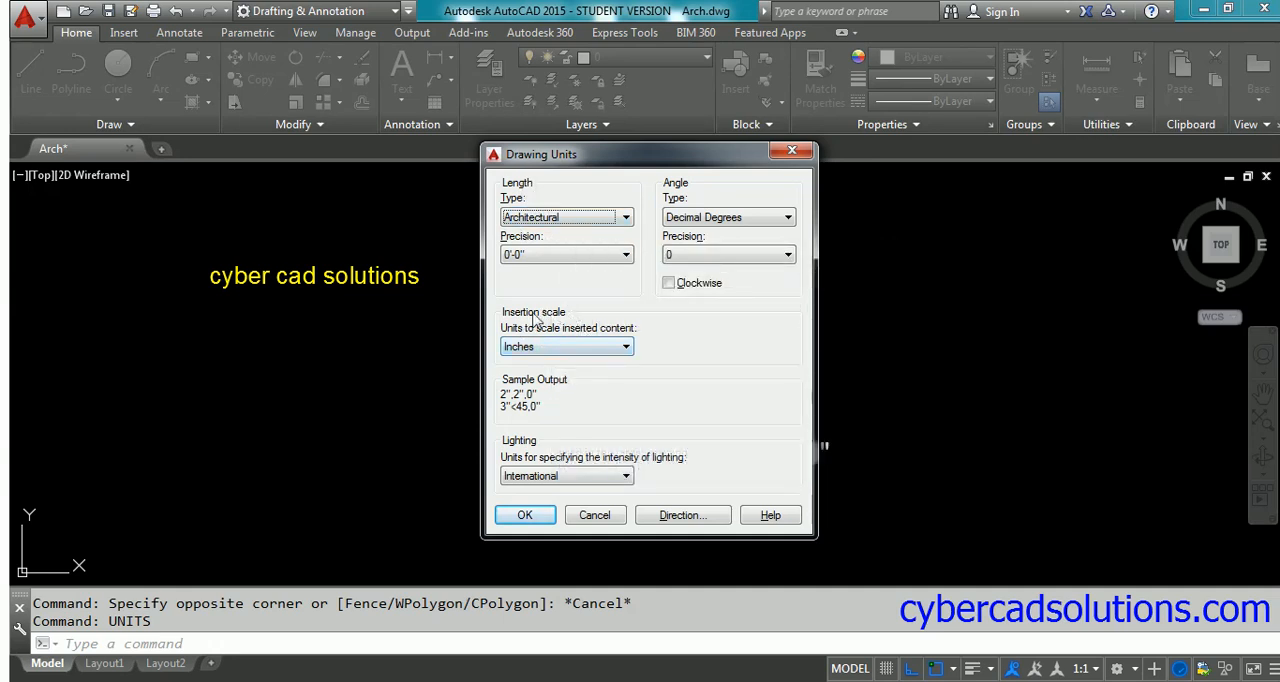
mouse_move(568, 346)
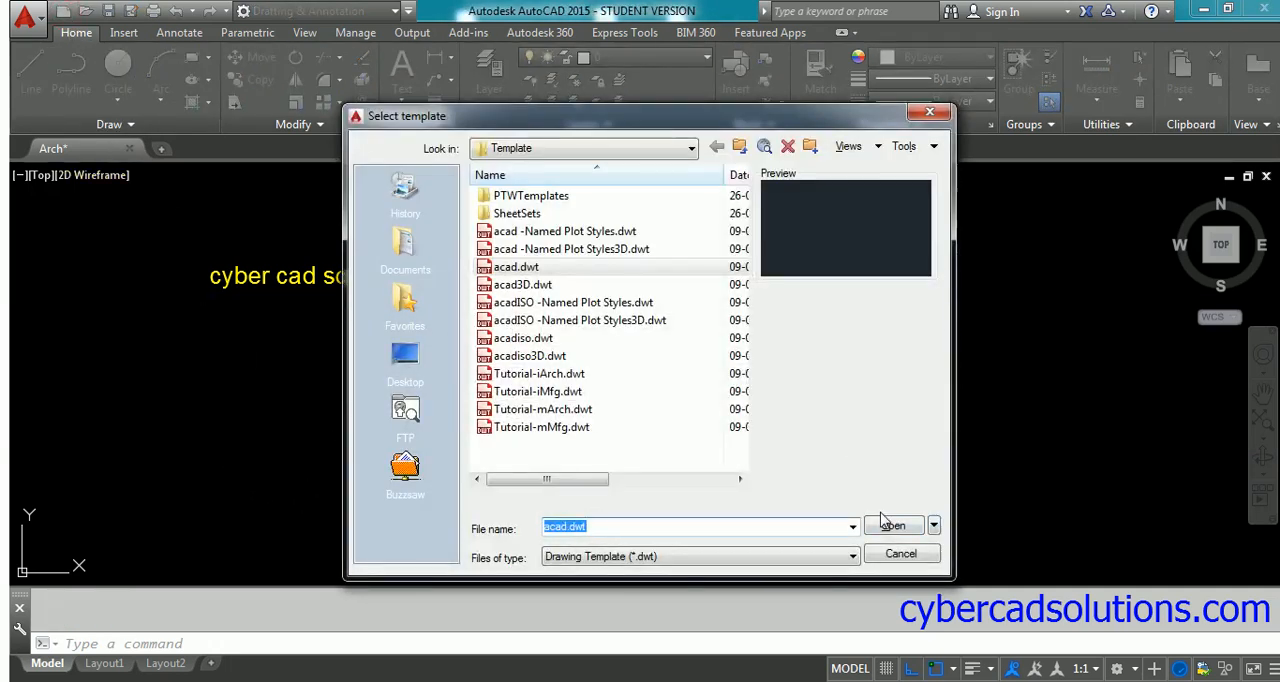
Create a new drawing from acad.dwt and set its insertion scale to Meters
click(892, 524)
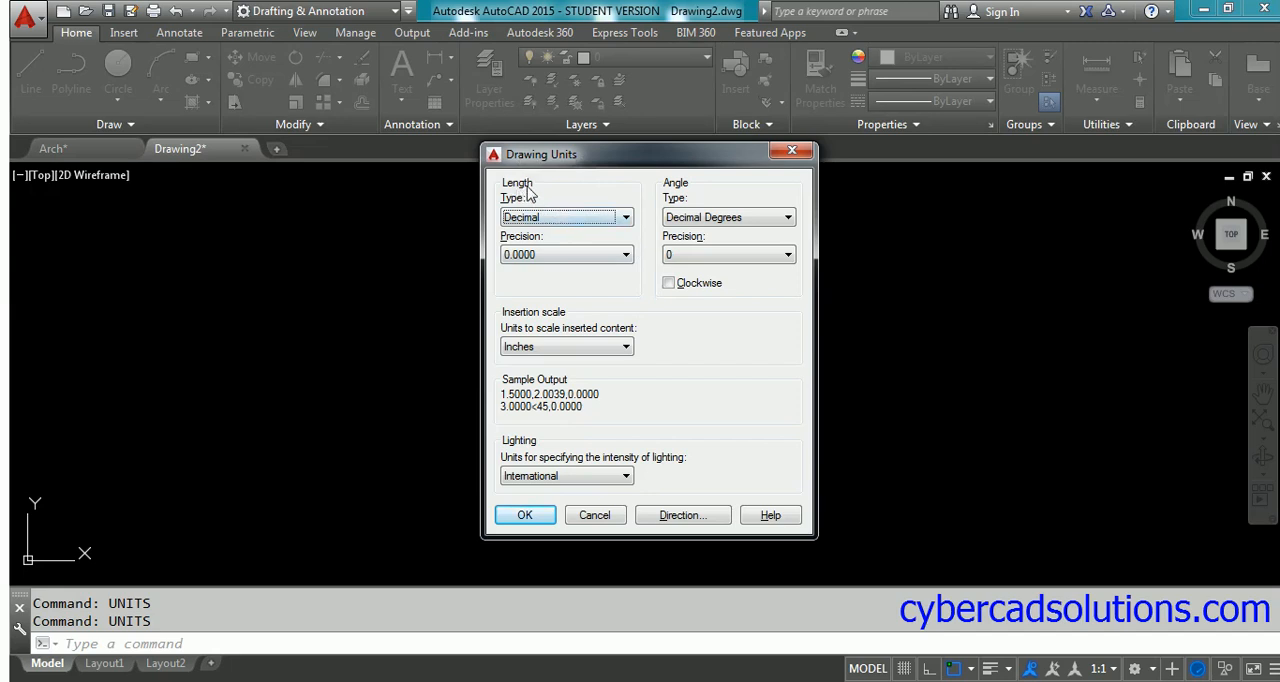
mouse_move(518, 324)
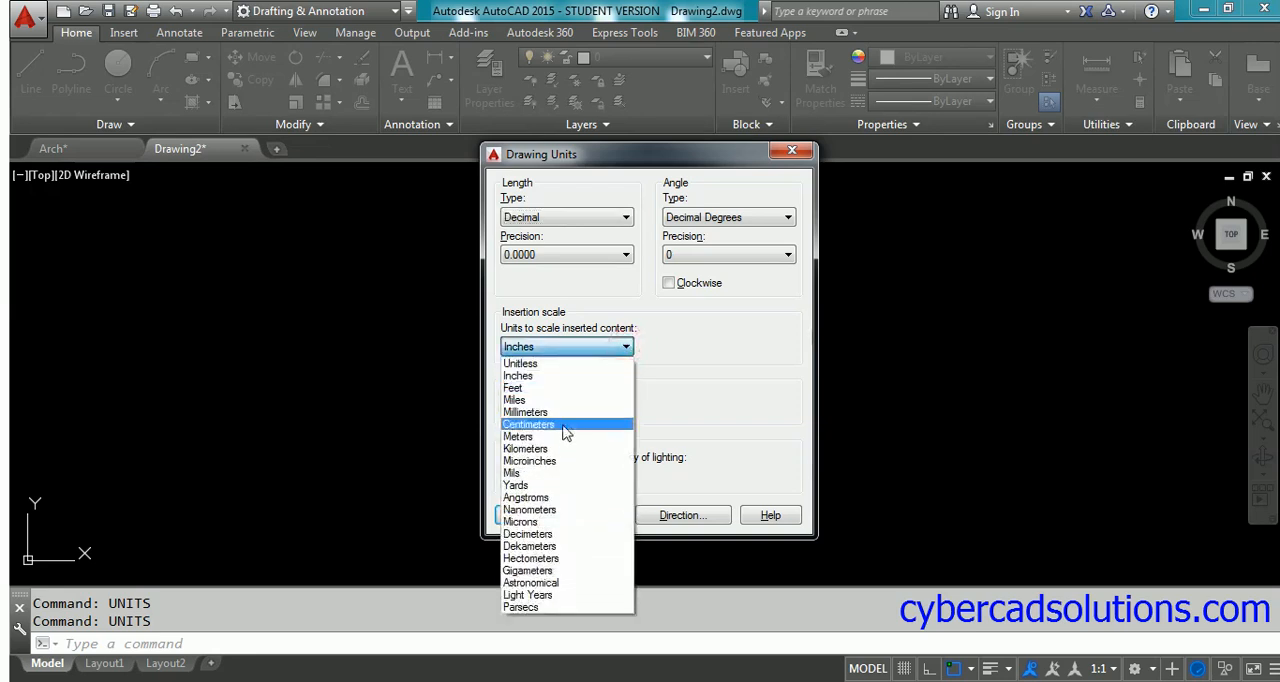
click(518, 436)
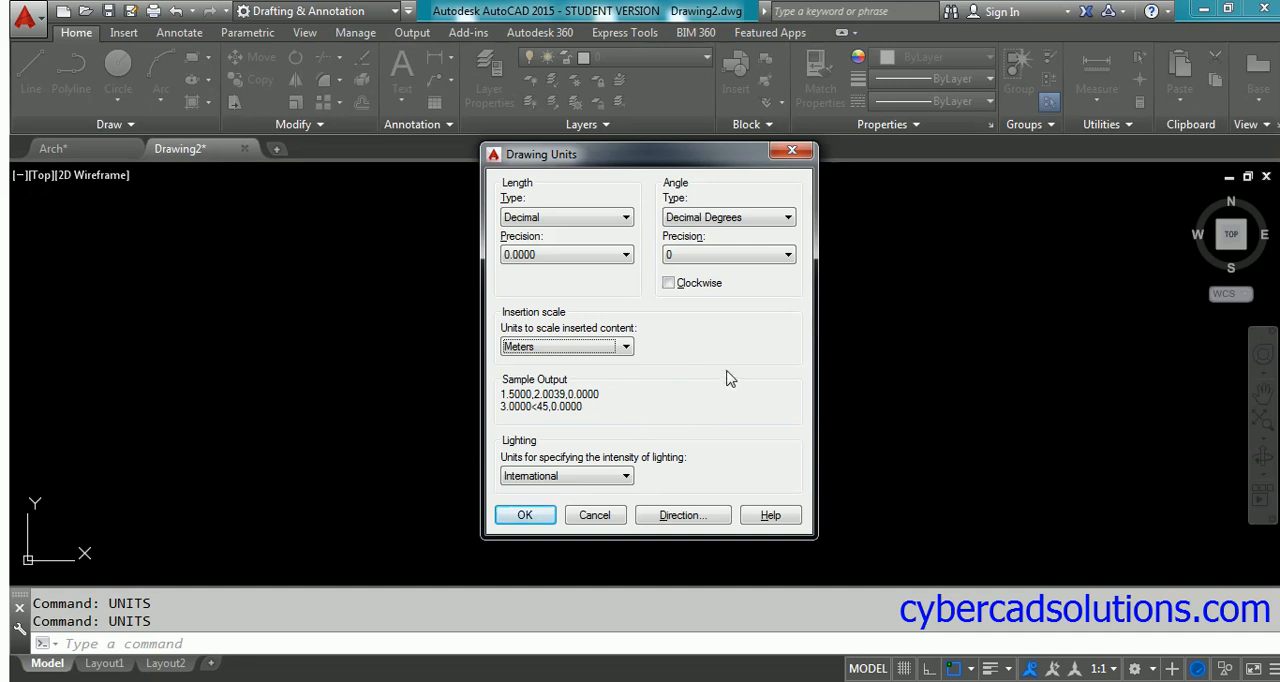
mouse_move(722, 372)
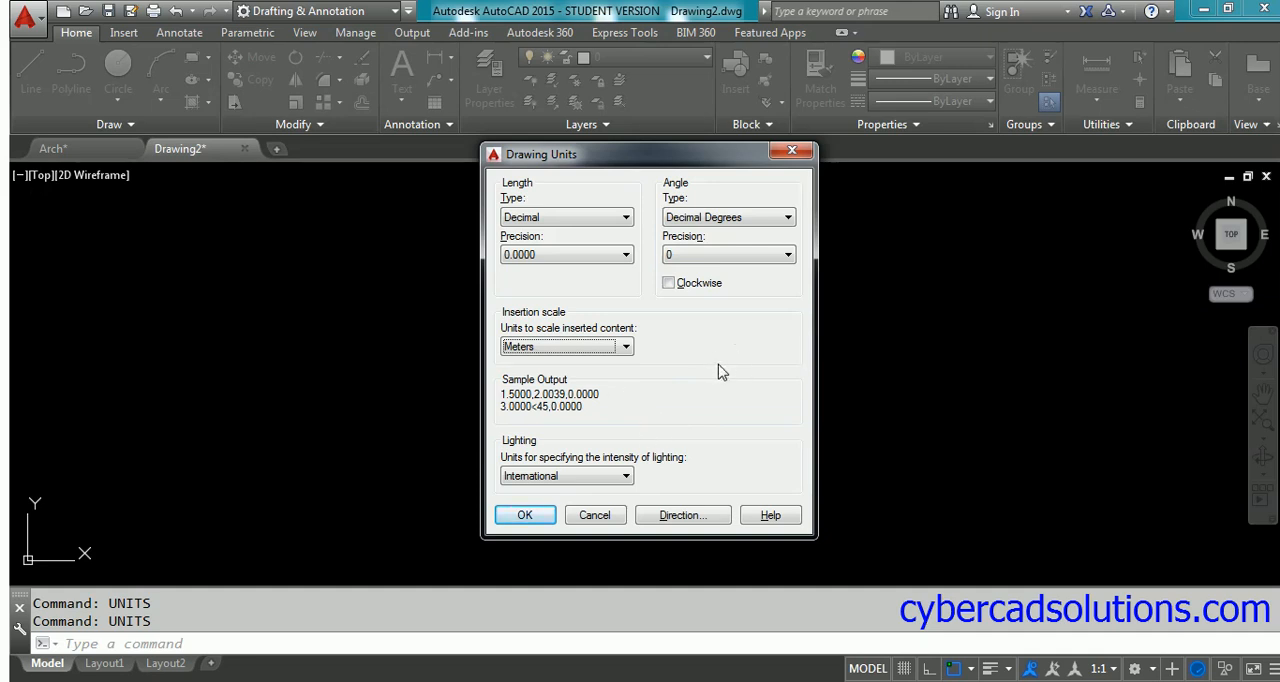
mouse_move(564, 346)
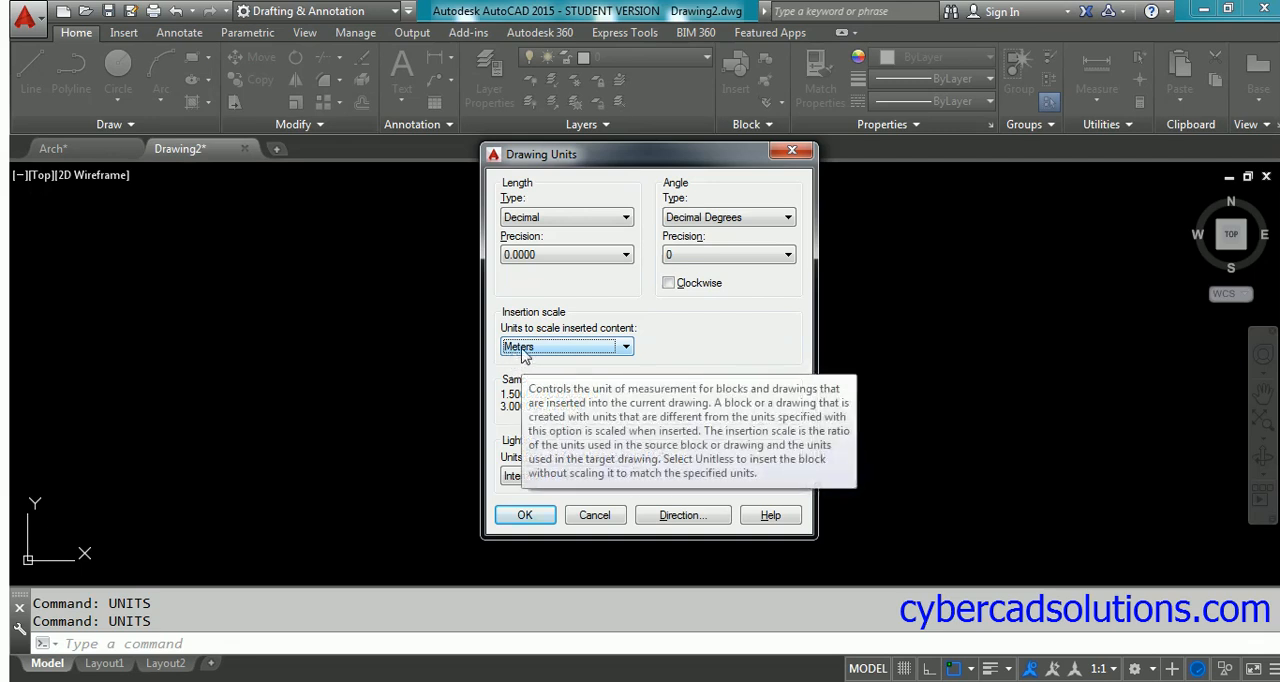
mouse_move(570, 320)
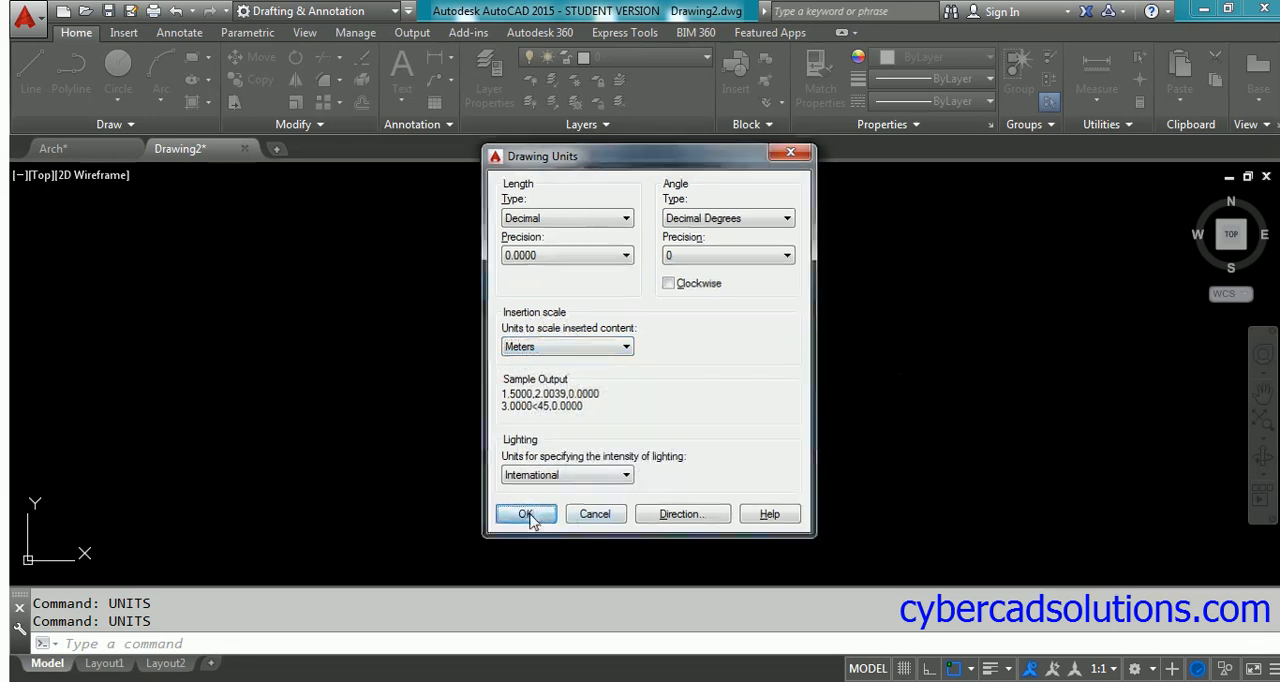
click(526, 512)
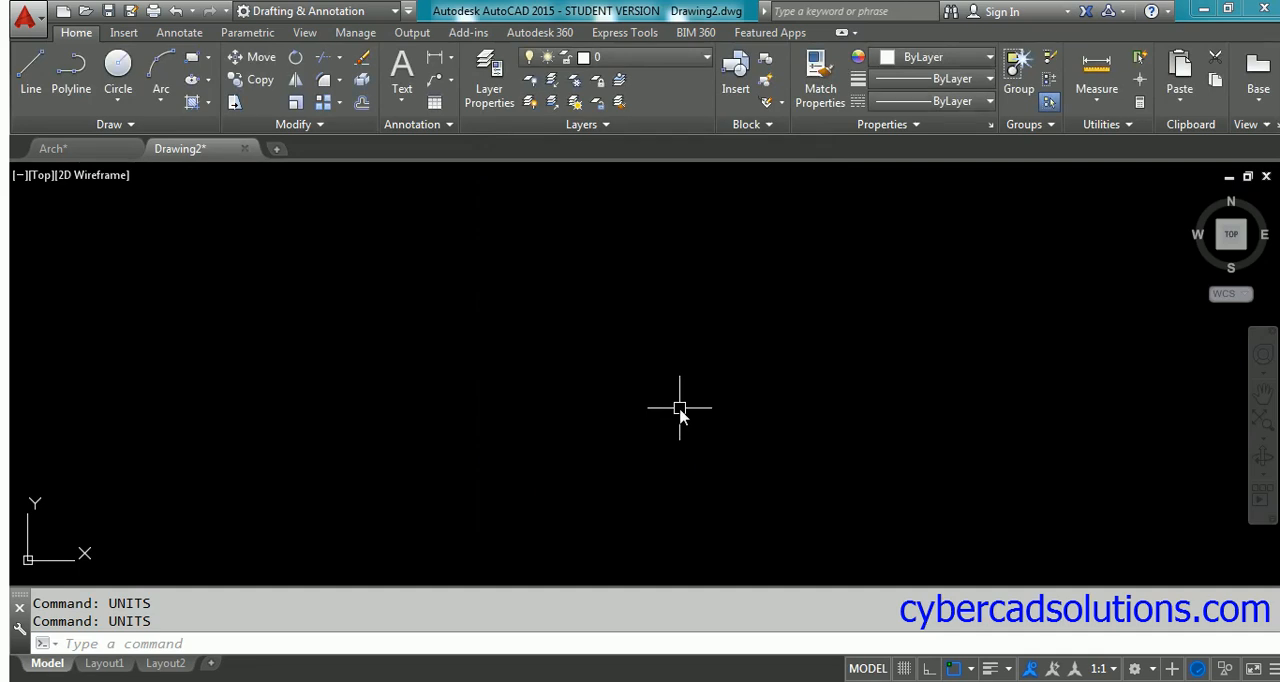
Use INSERT to browse for Arch.dwg, showing unit Inches and factor 0.0254
text(in)
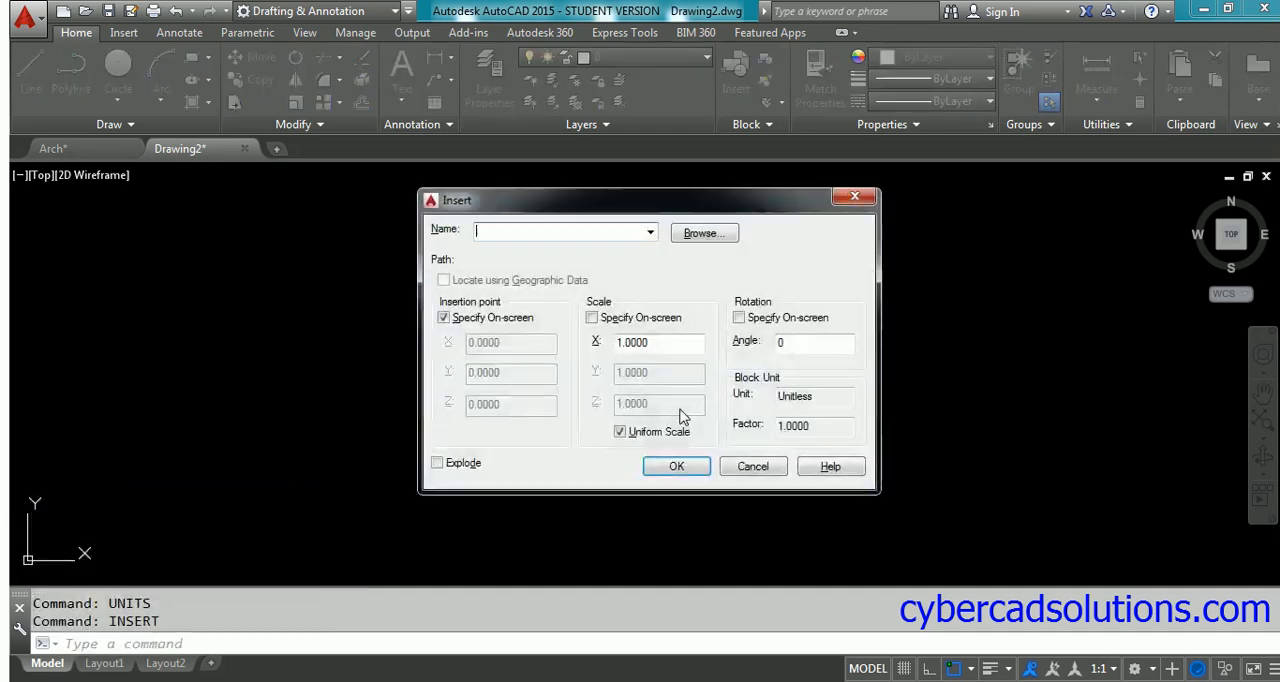
mouse_move(572, 276)
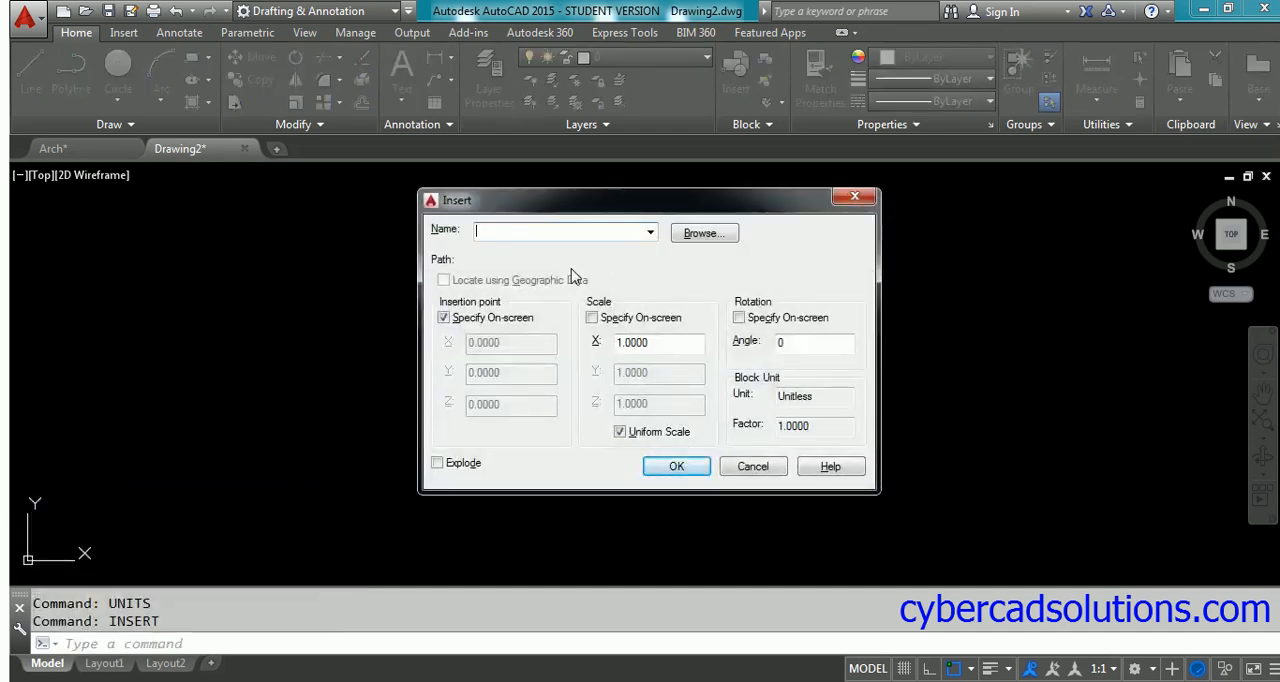
click(704, 232)
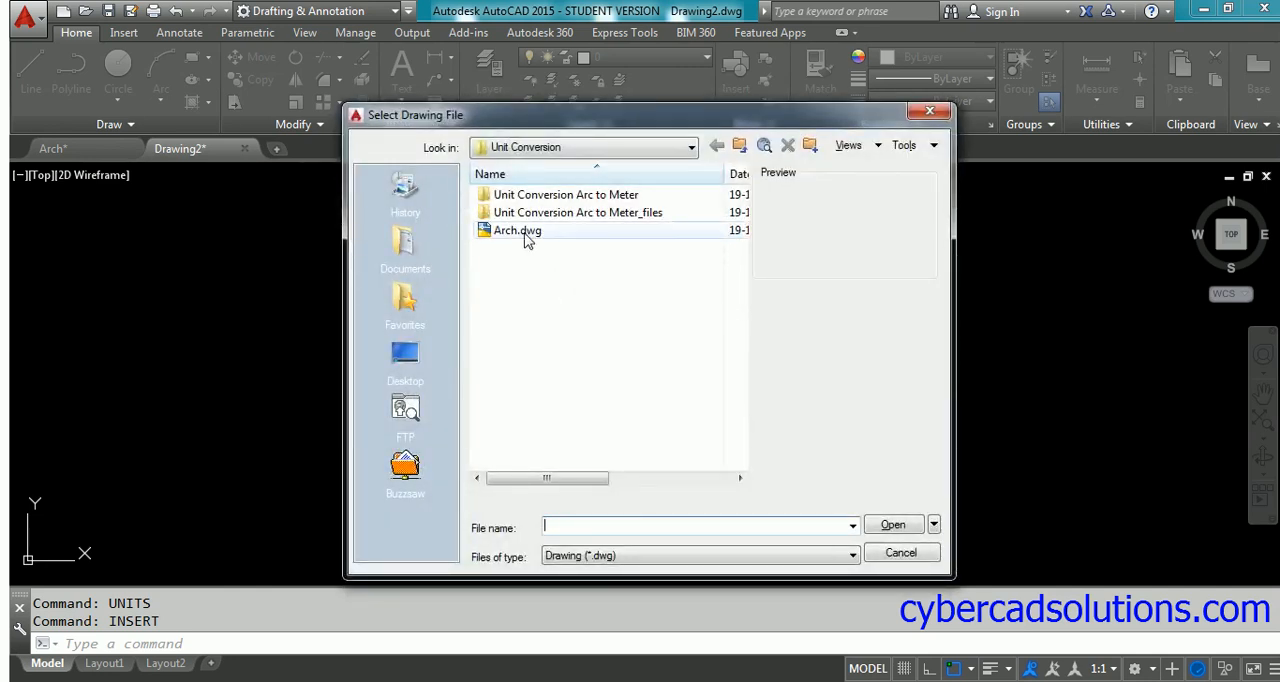
click(516, 230)
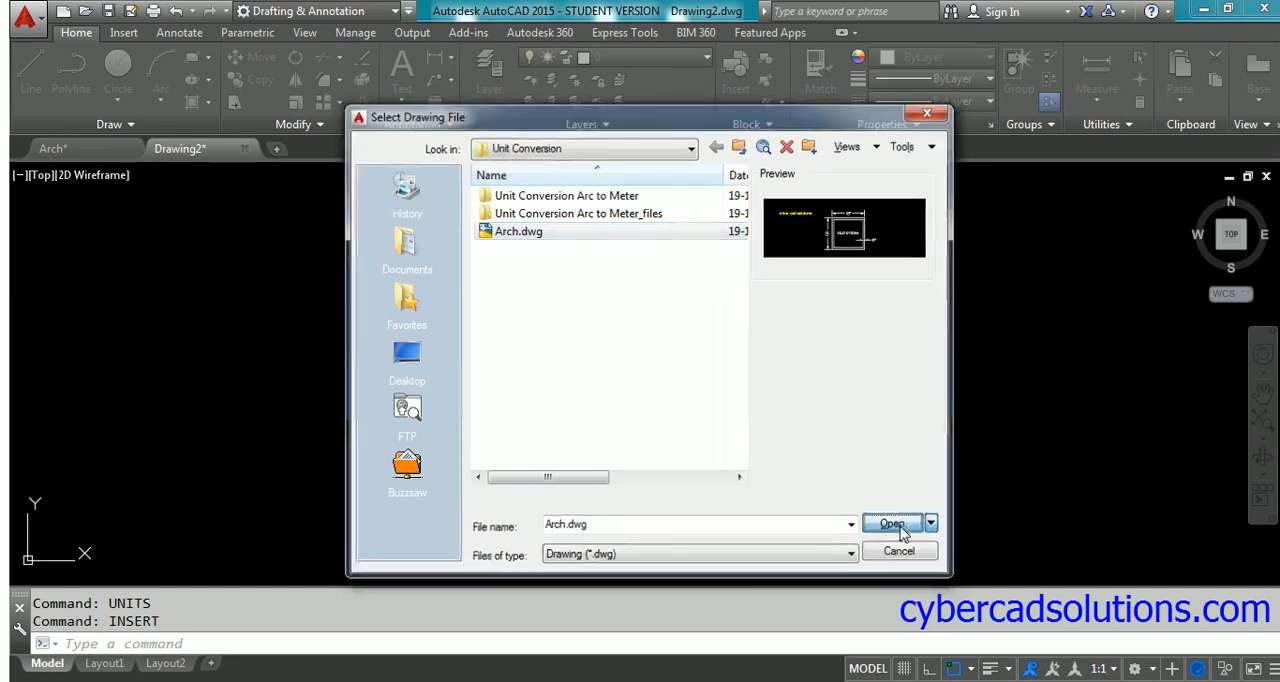
click(892, 524)
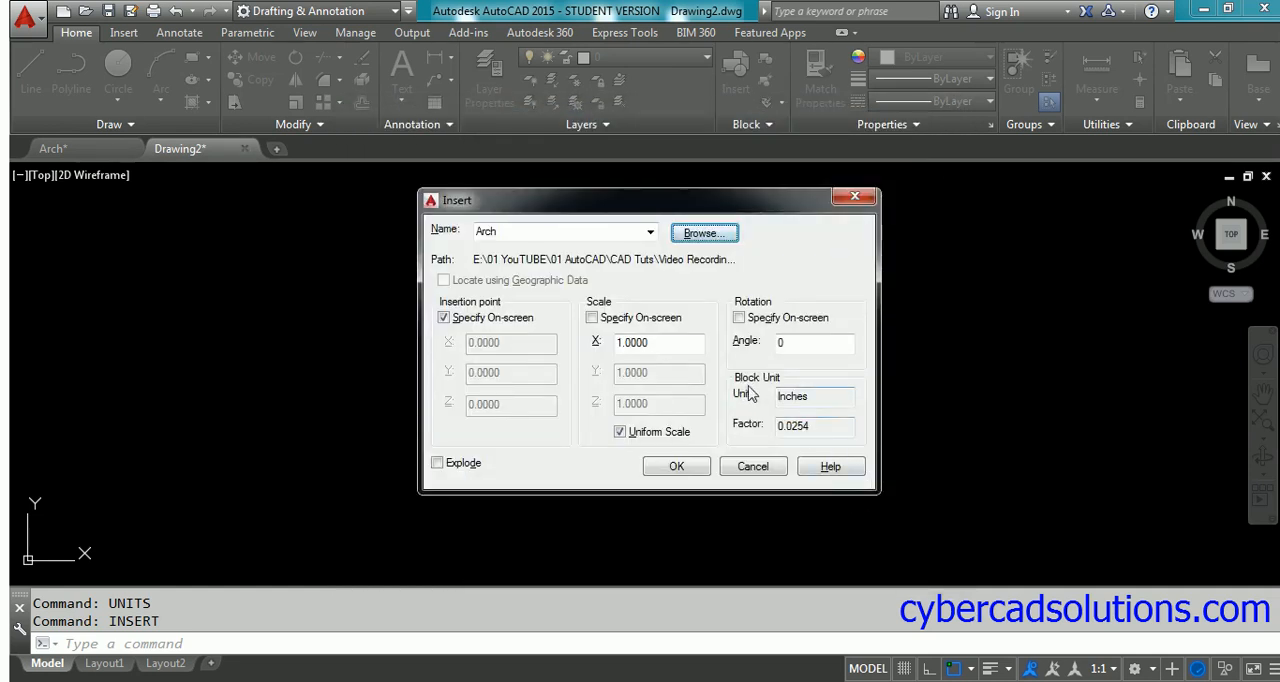
click(814, 396)
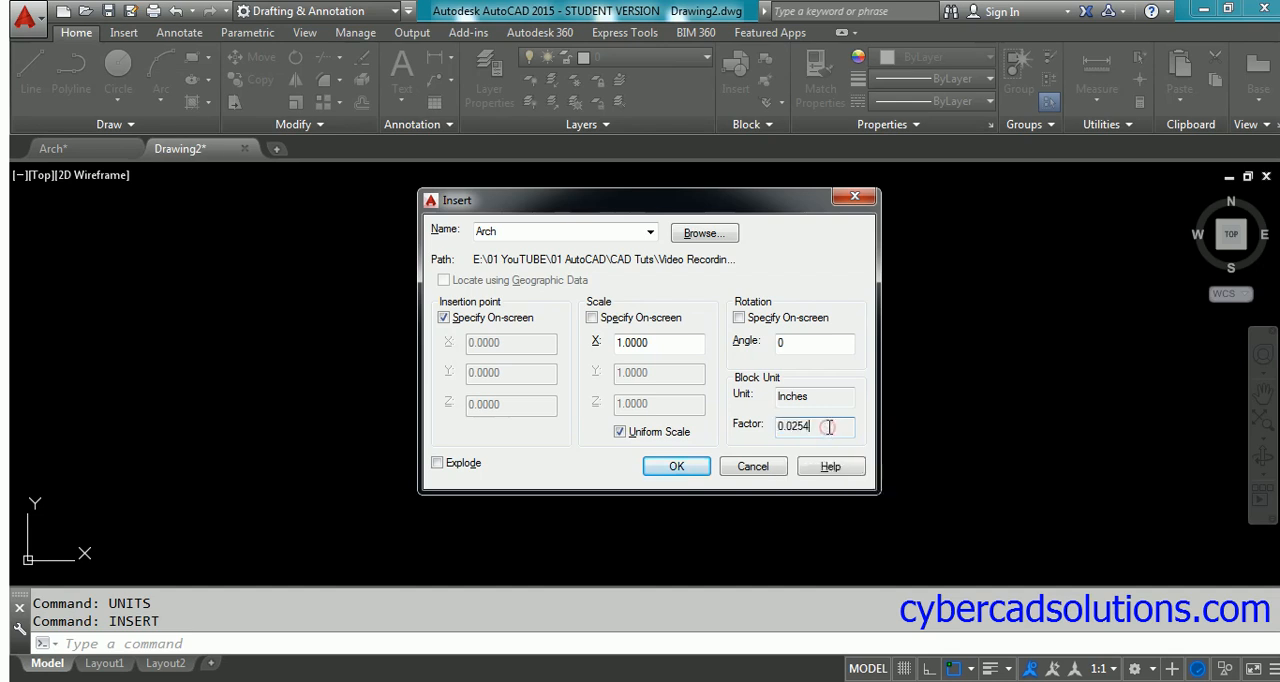
mouse_move(816, 428)
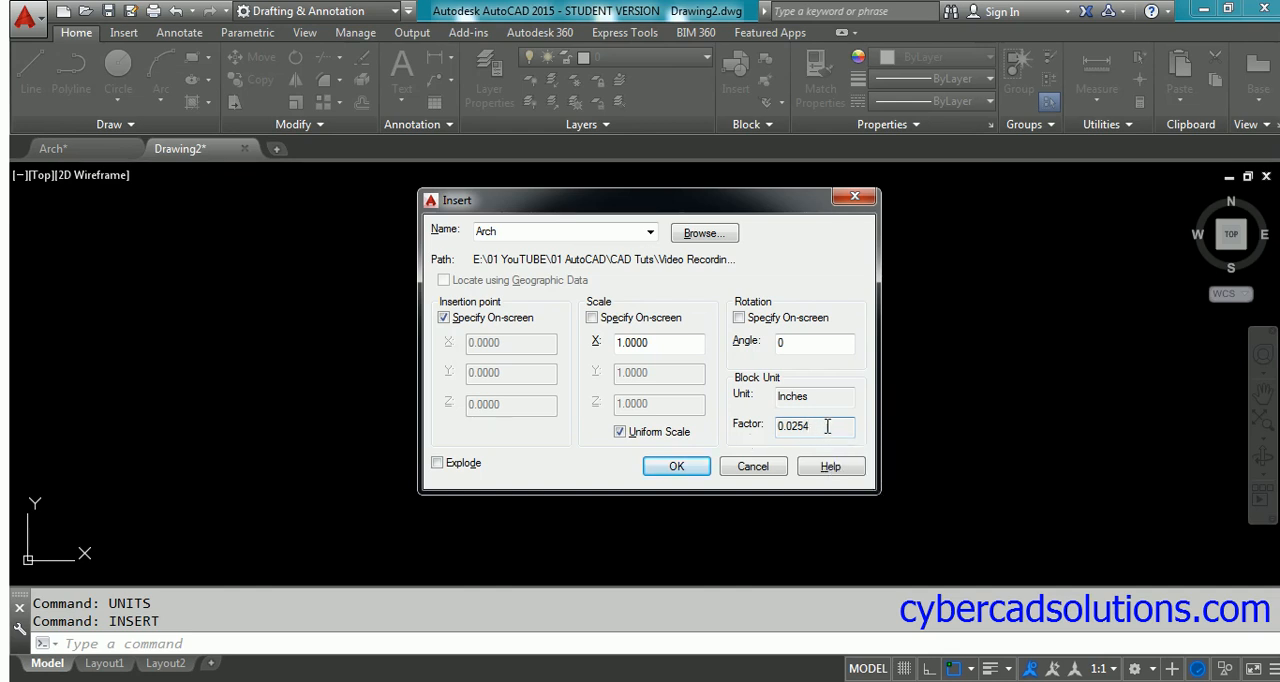
mouse_move(828, 428)
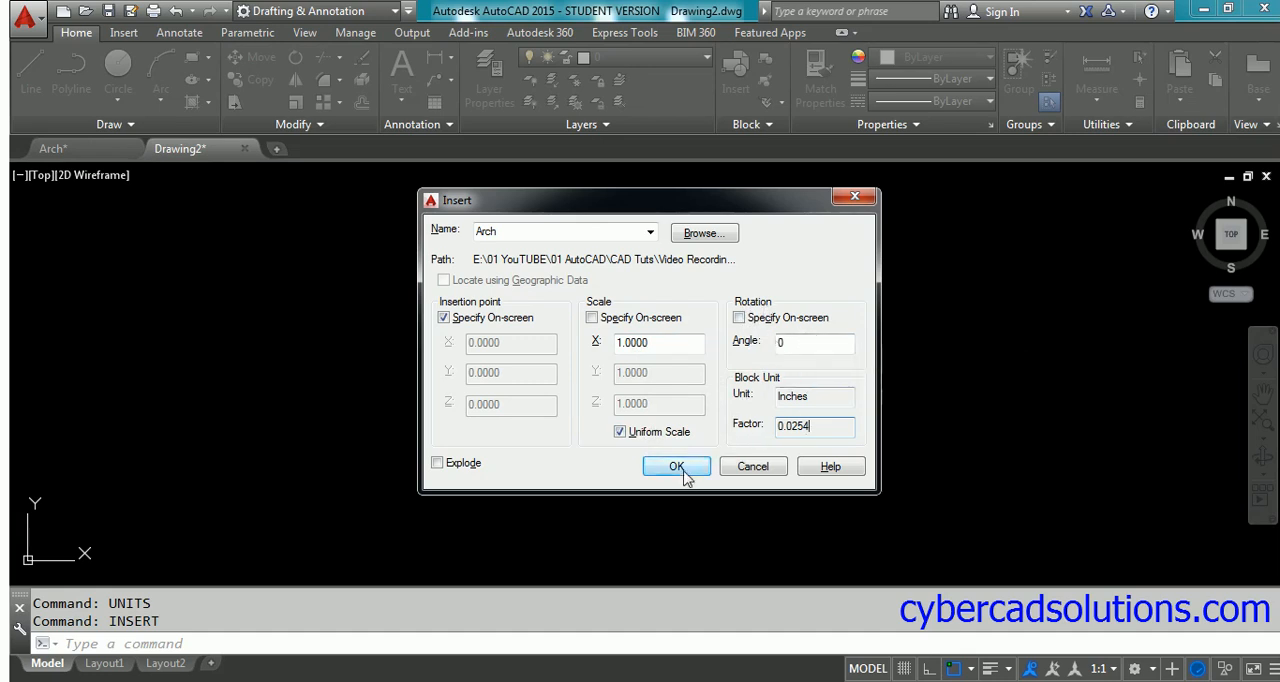
click(676, 466)
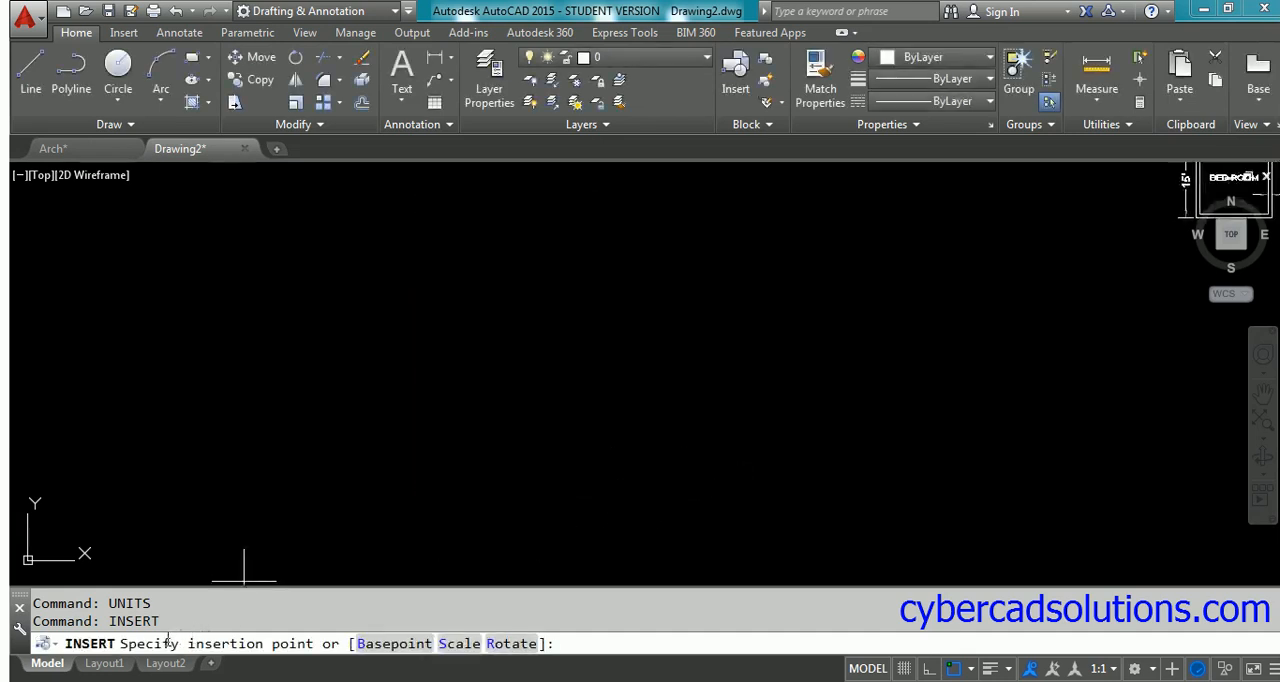
mouse_move(540, 516)
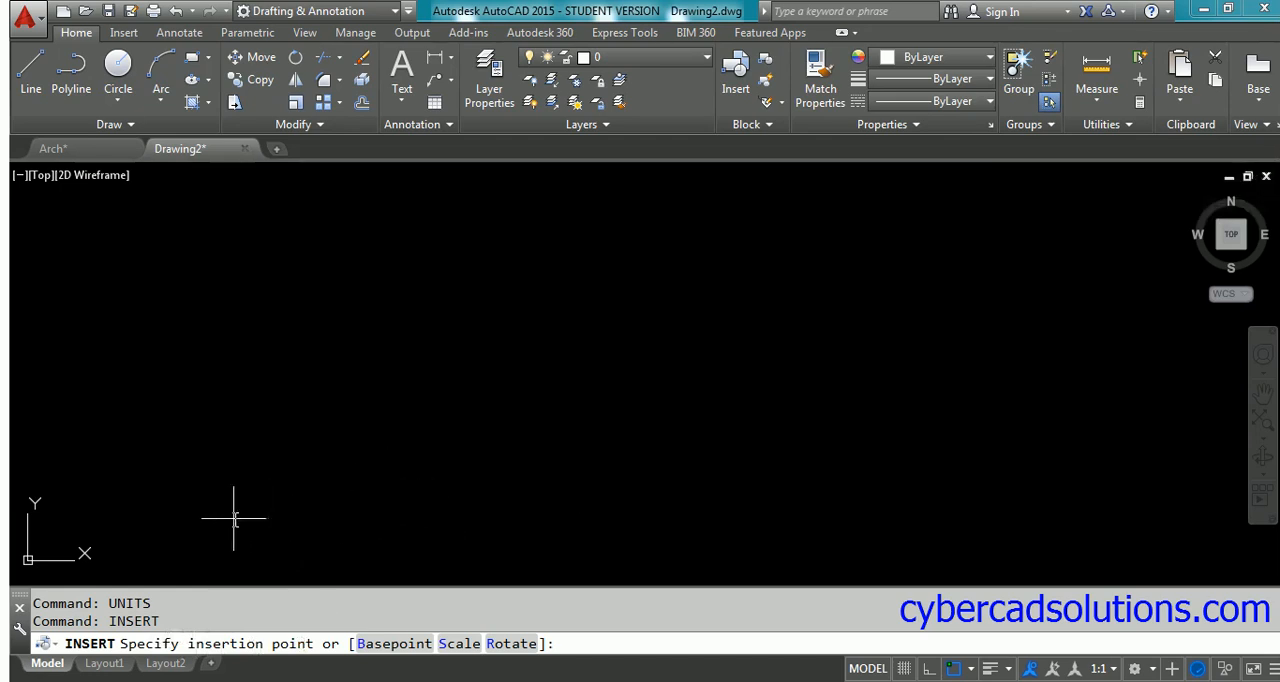
mouse_move(428, 438)
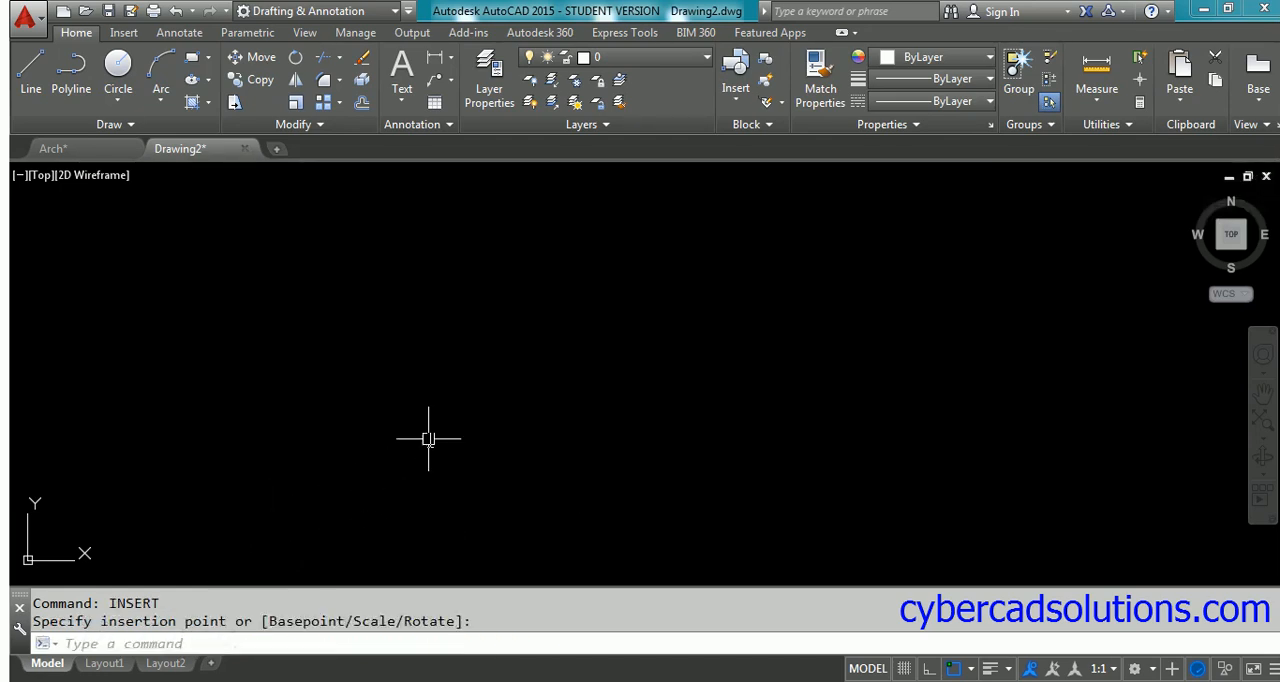
Zoom to the placed bedroom block reading 4.5720 and 0.2286, and start the QC calculator
text(Z)
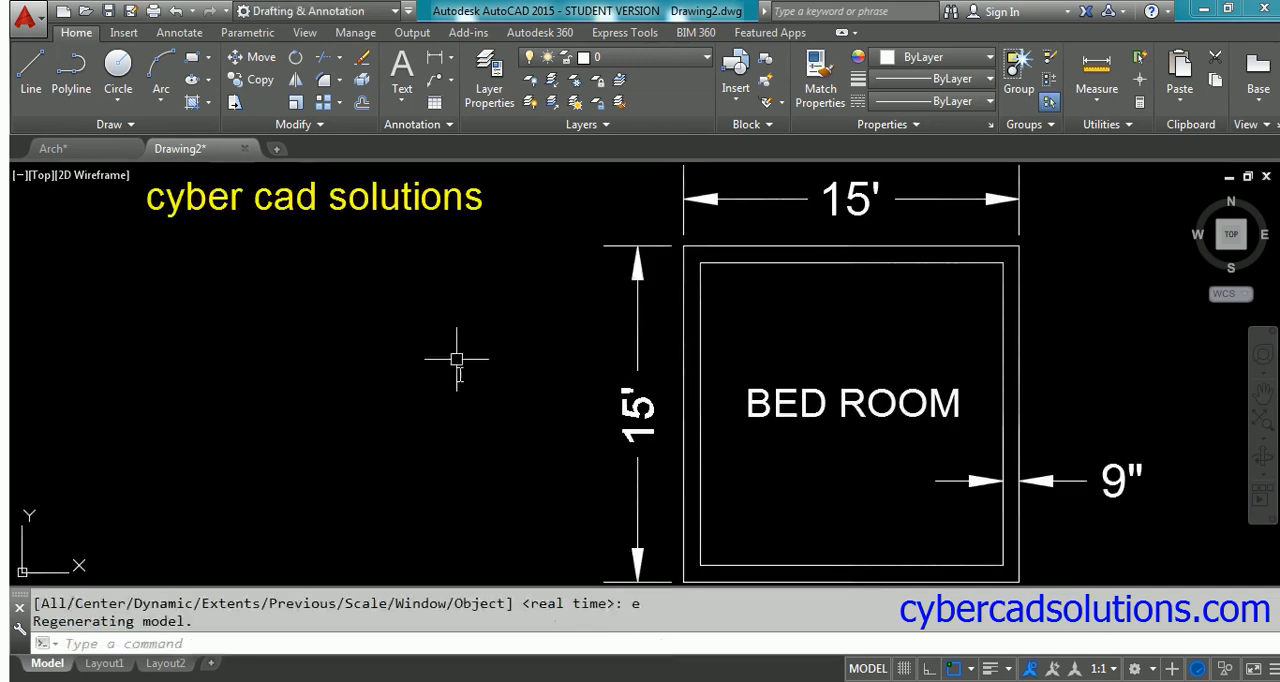
scroll(down, 3)
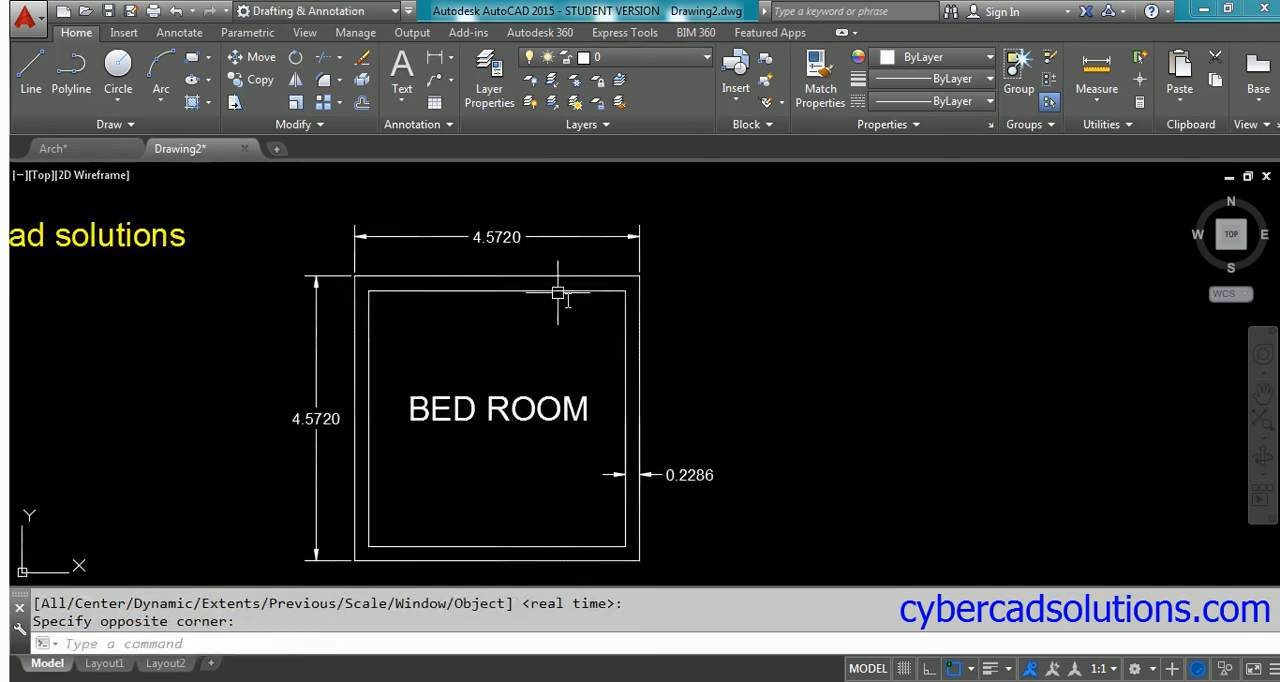
mouse_move(904, 402)
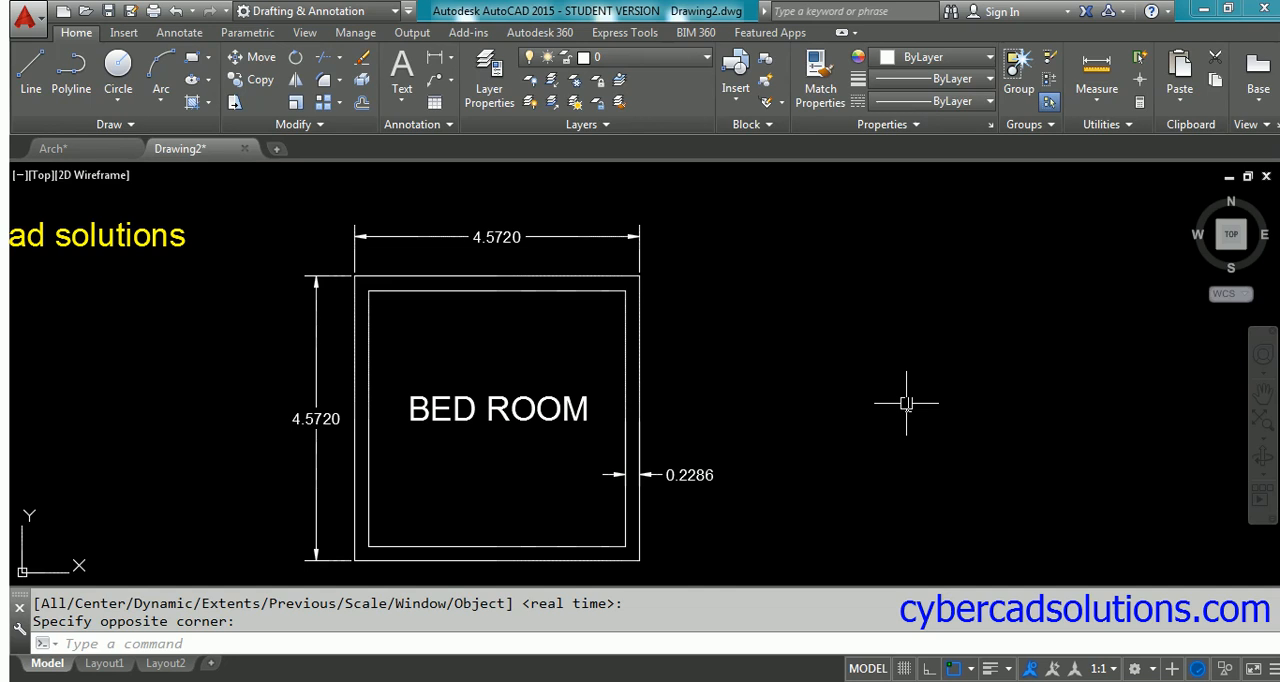
text(QC)
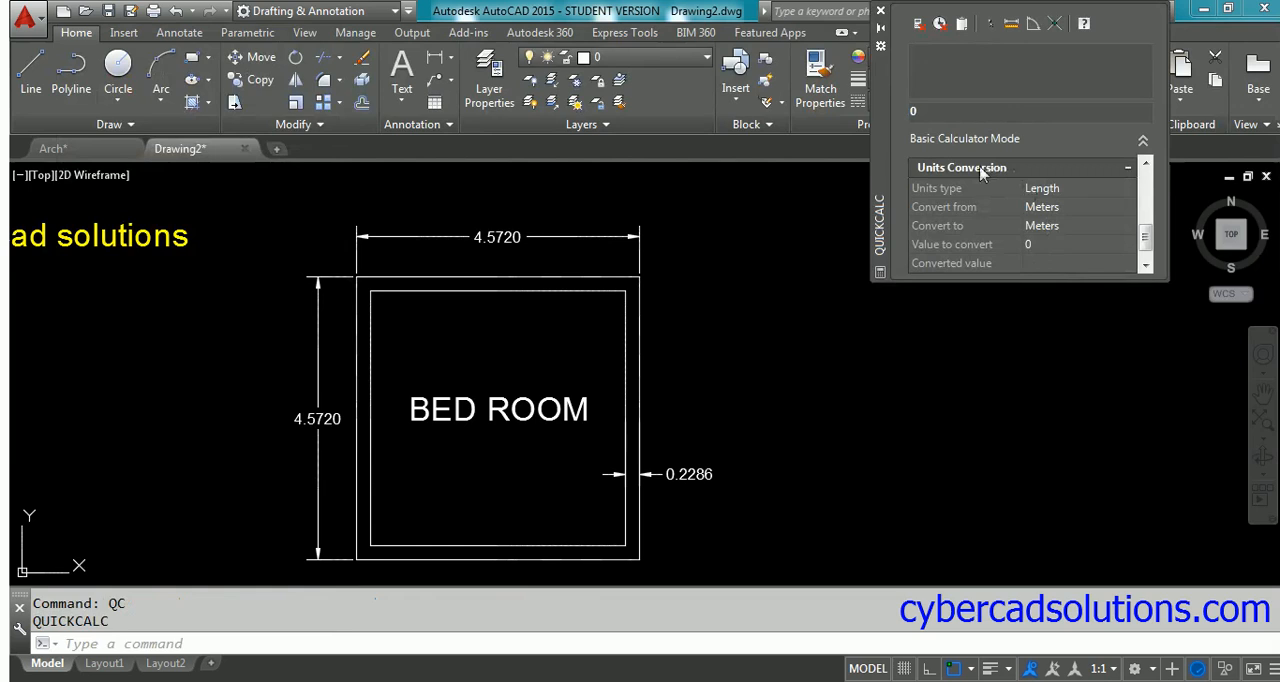
mouse_move(1064, 200)
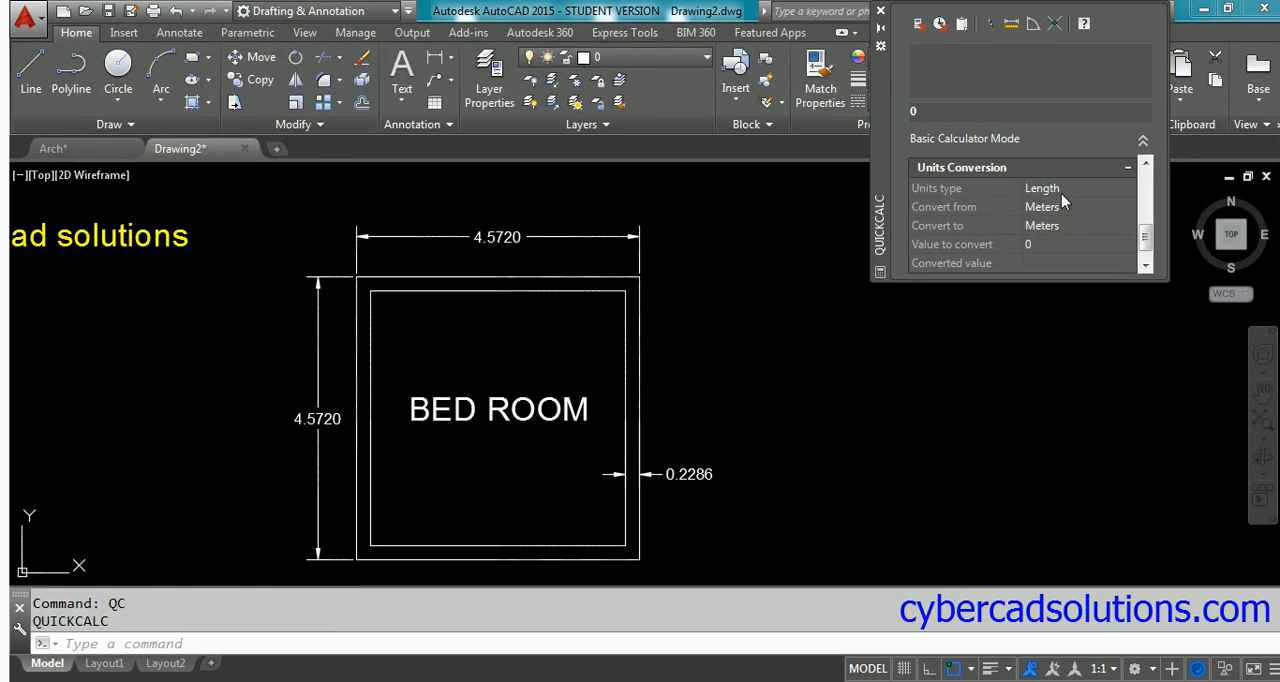
Convert 15 feet to 4.572 metres in the Units Conversion calculator
click(1076, 188)
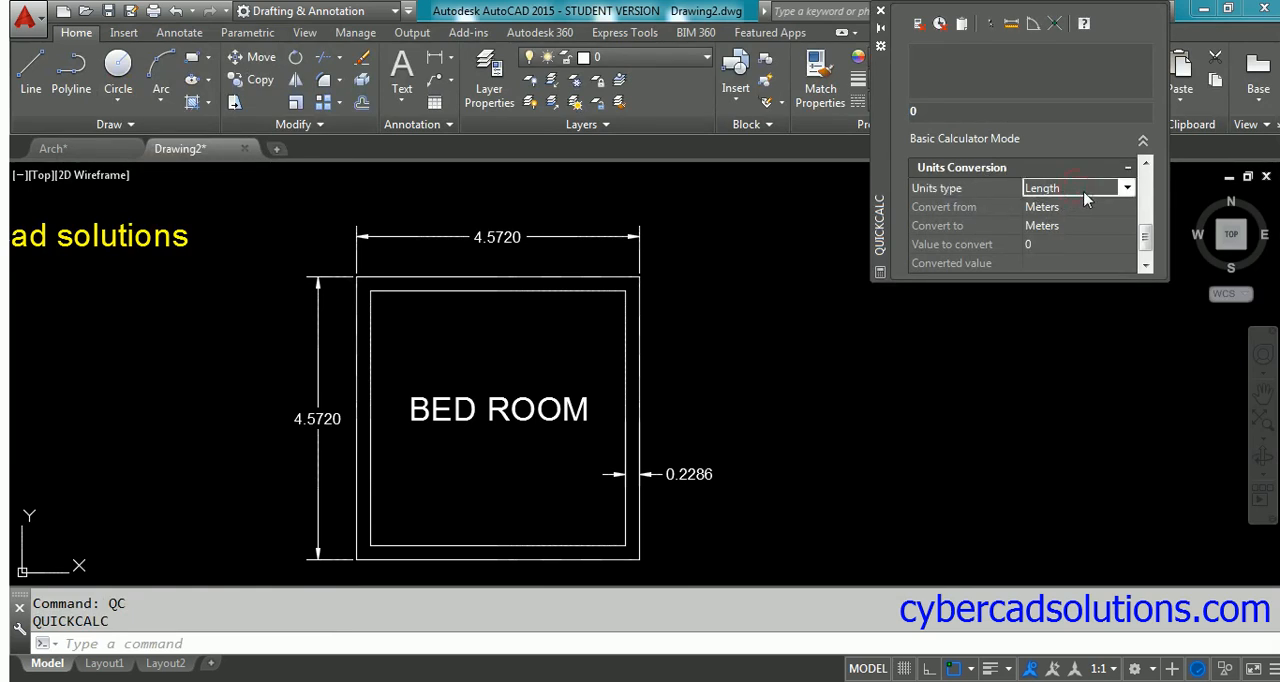
click(1128, 188)
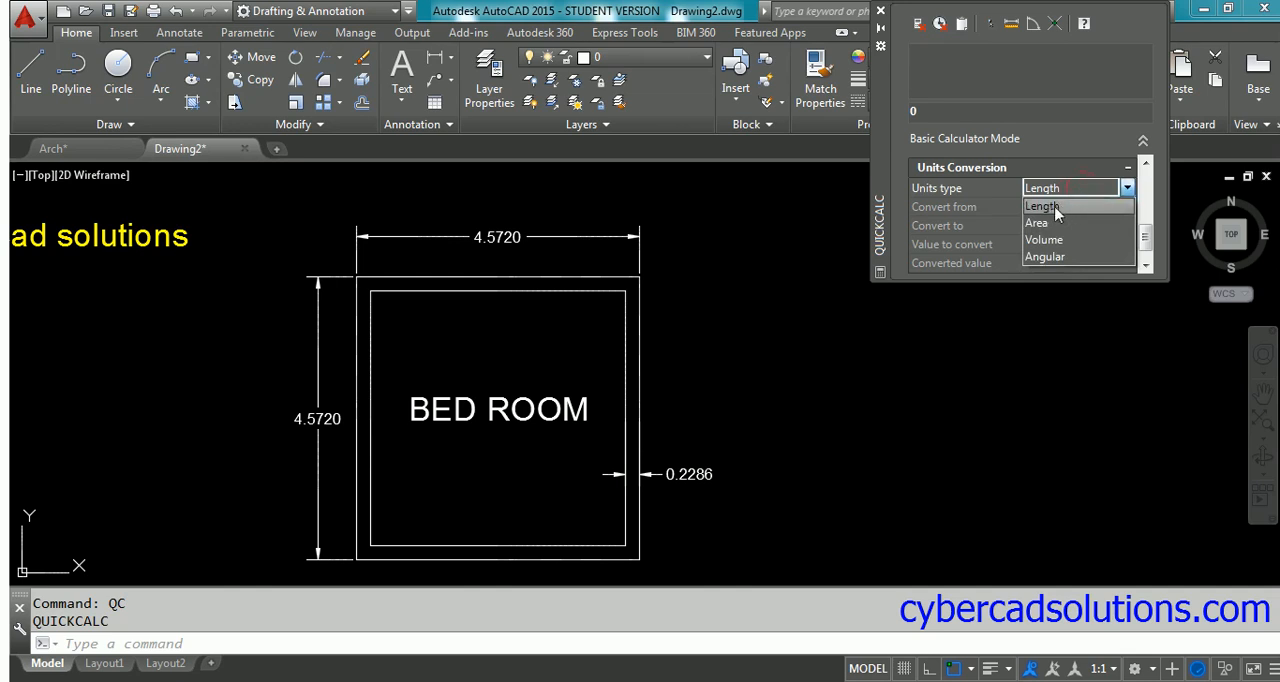
click(1042, 206)
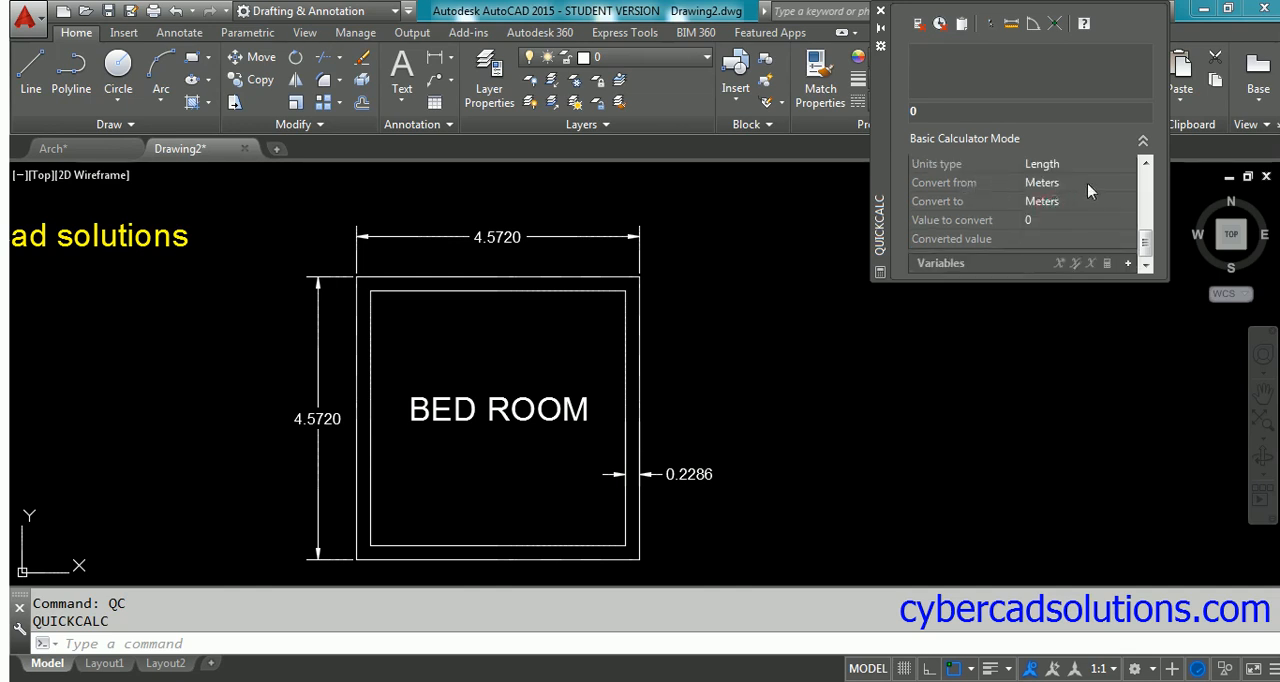
click(1044, 182)
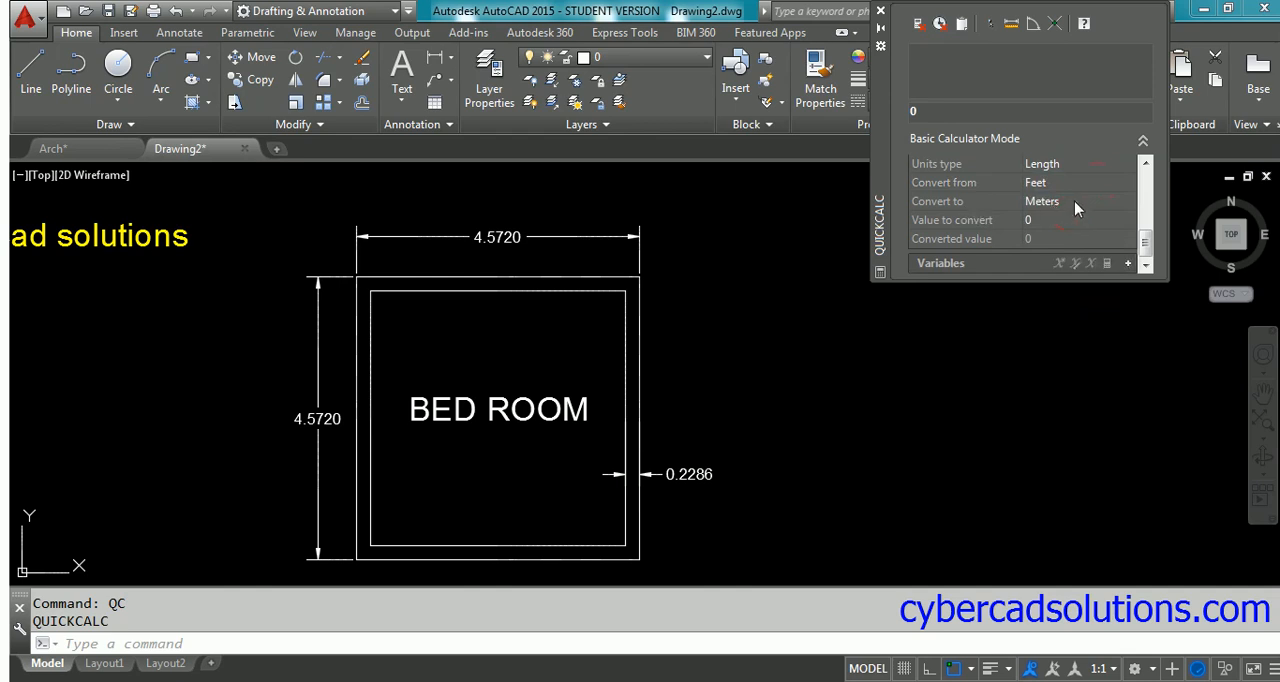
mouse_move(1064, 232)
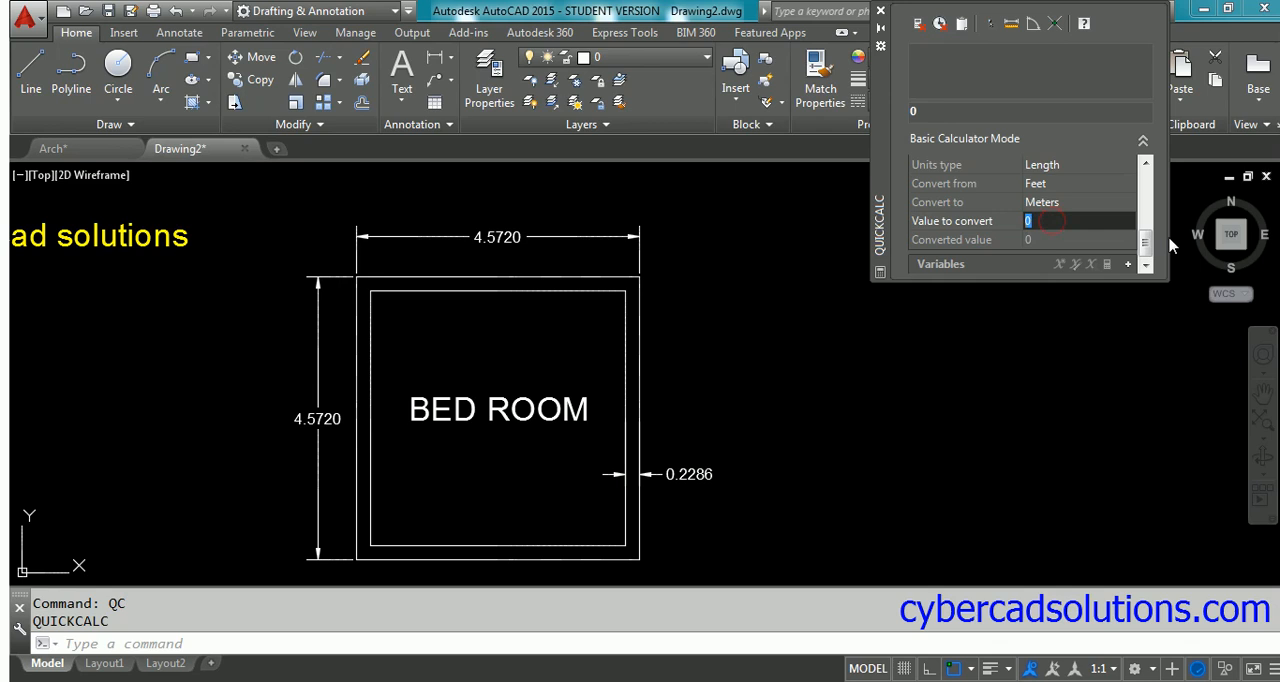
text(15)
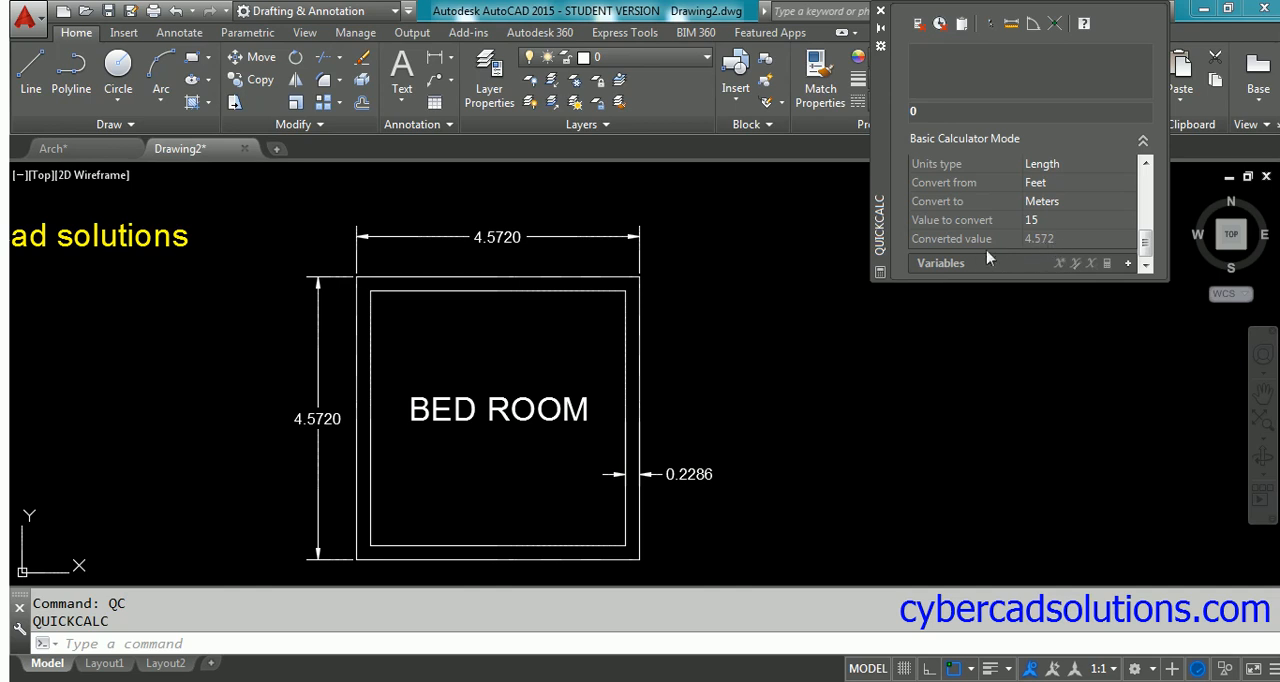
mouse_move(1050, 250)
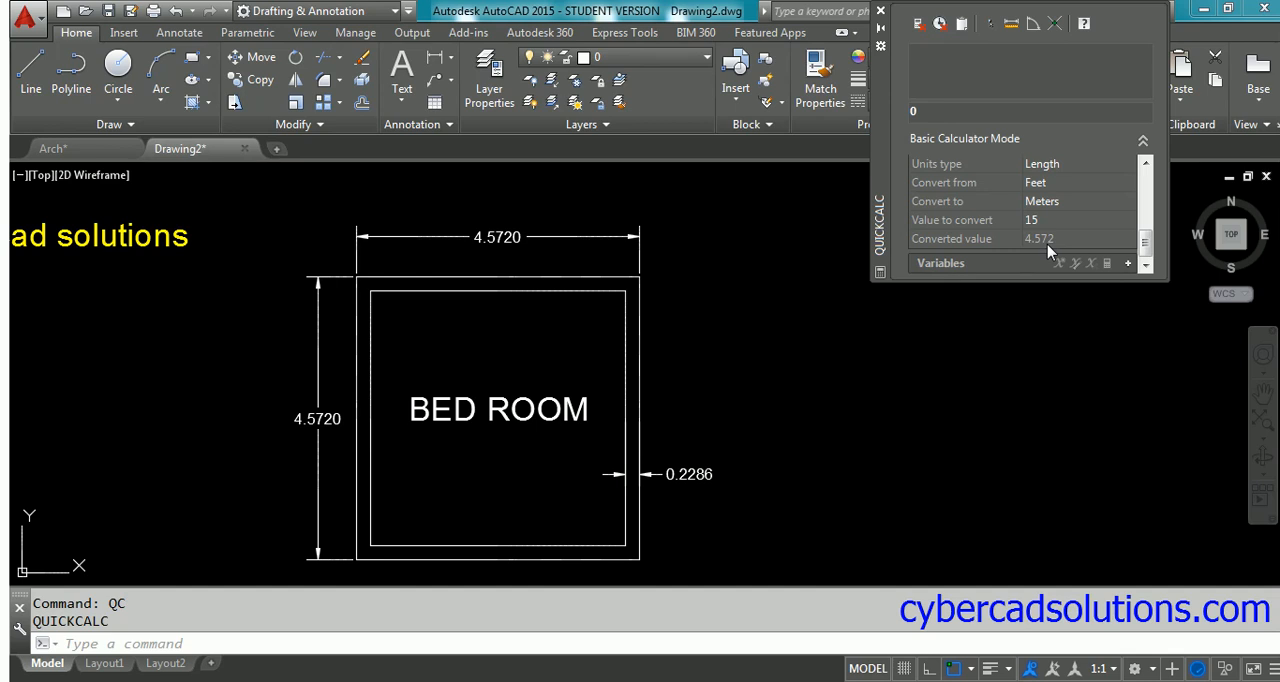
Compare with the 4.5720 dimension, then convert 9 inches to 0.2286 metres
click(496, 238)
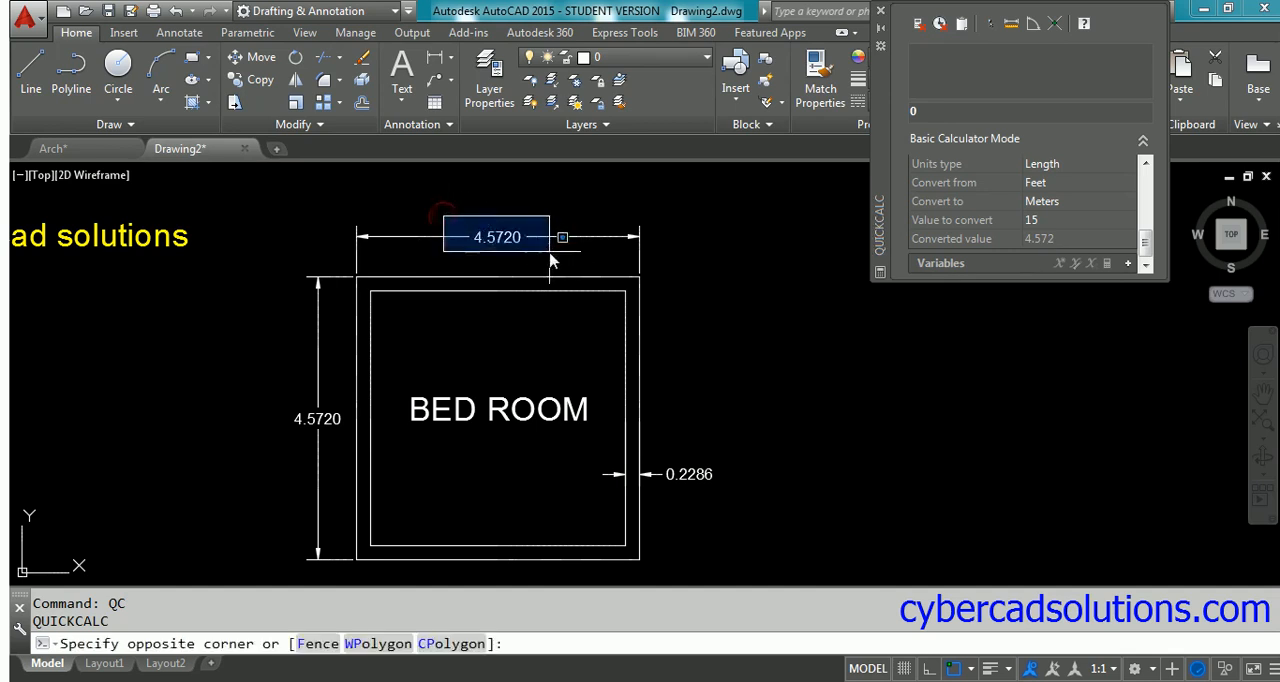
drag(496, 238, 318, 420)
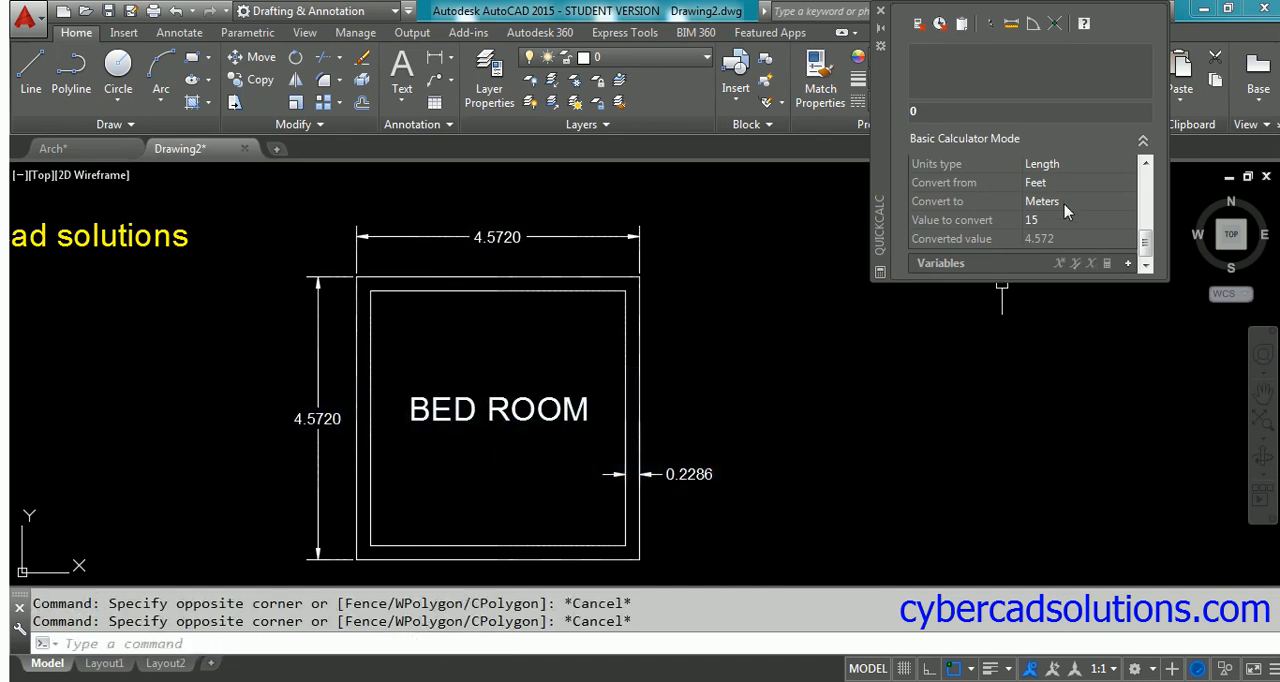
click(1076, 182)
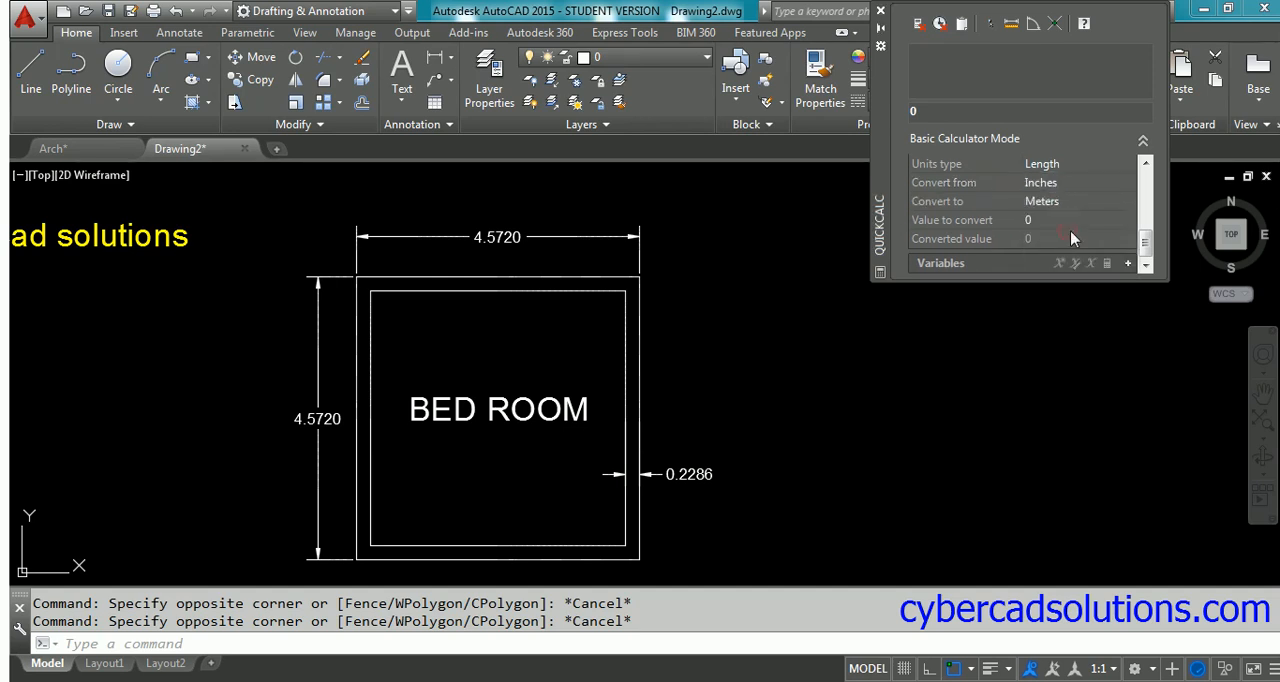
click(1080, 220)
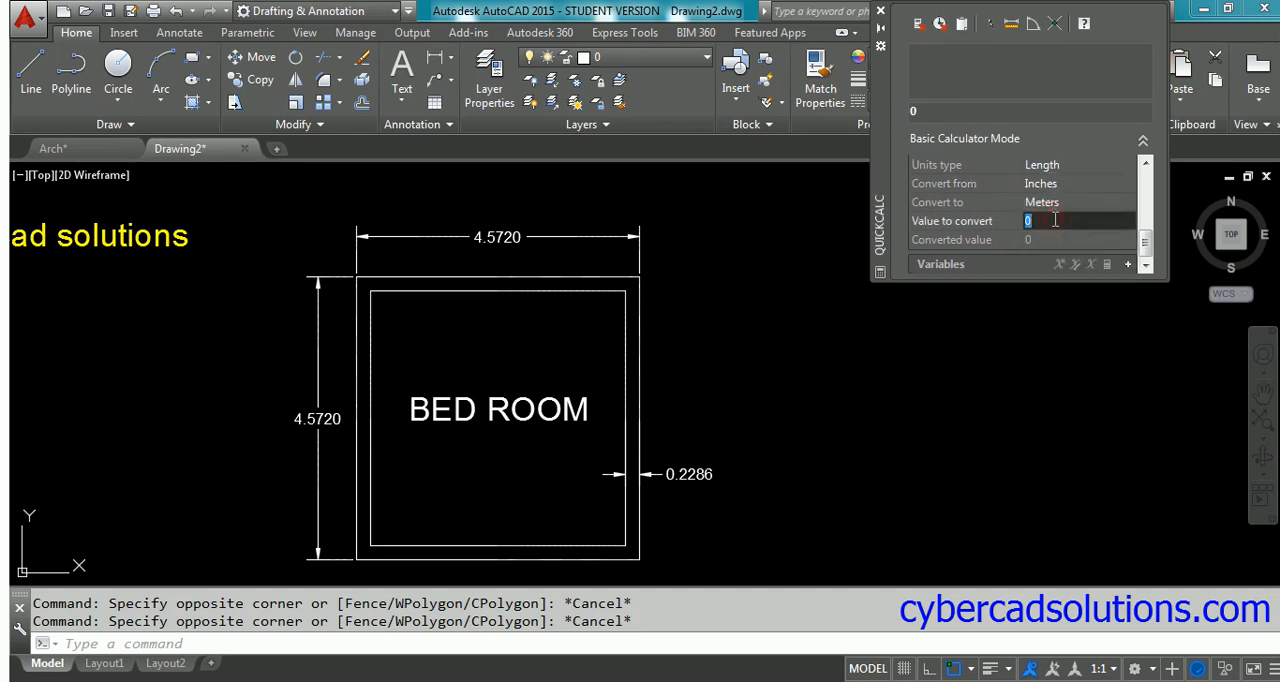
text(9)
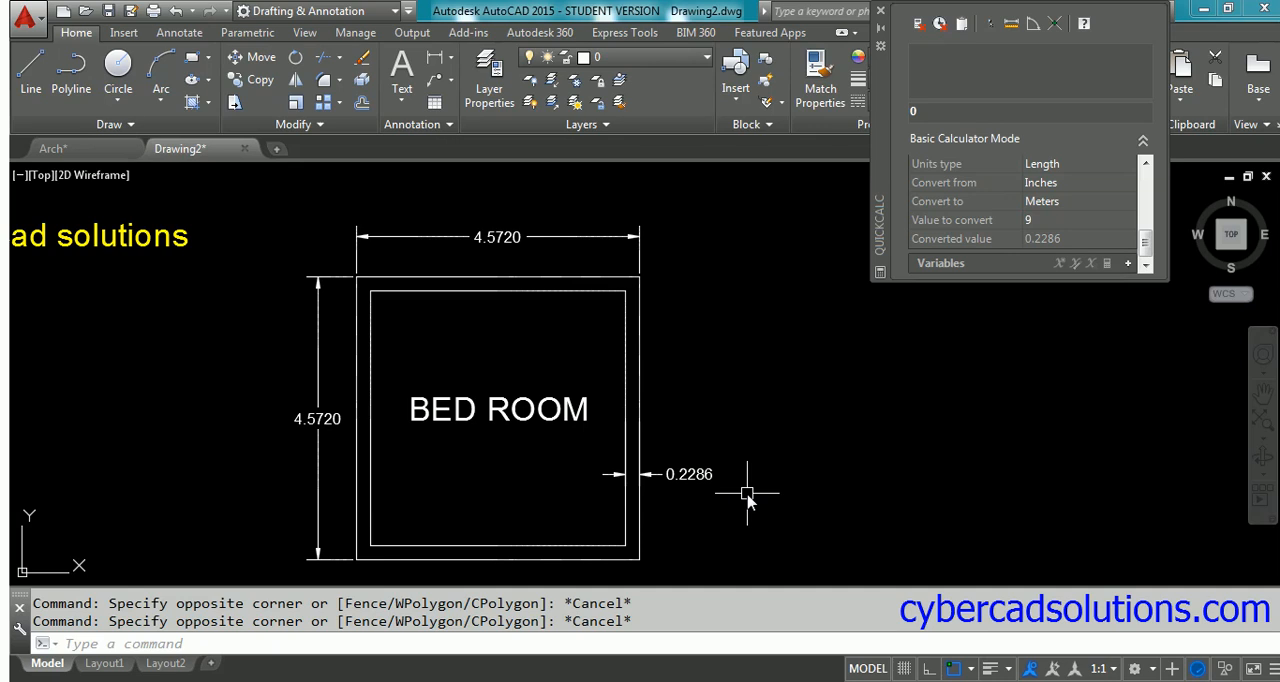
mouse_move(868, 444)
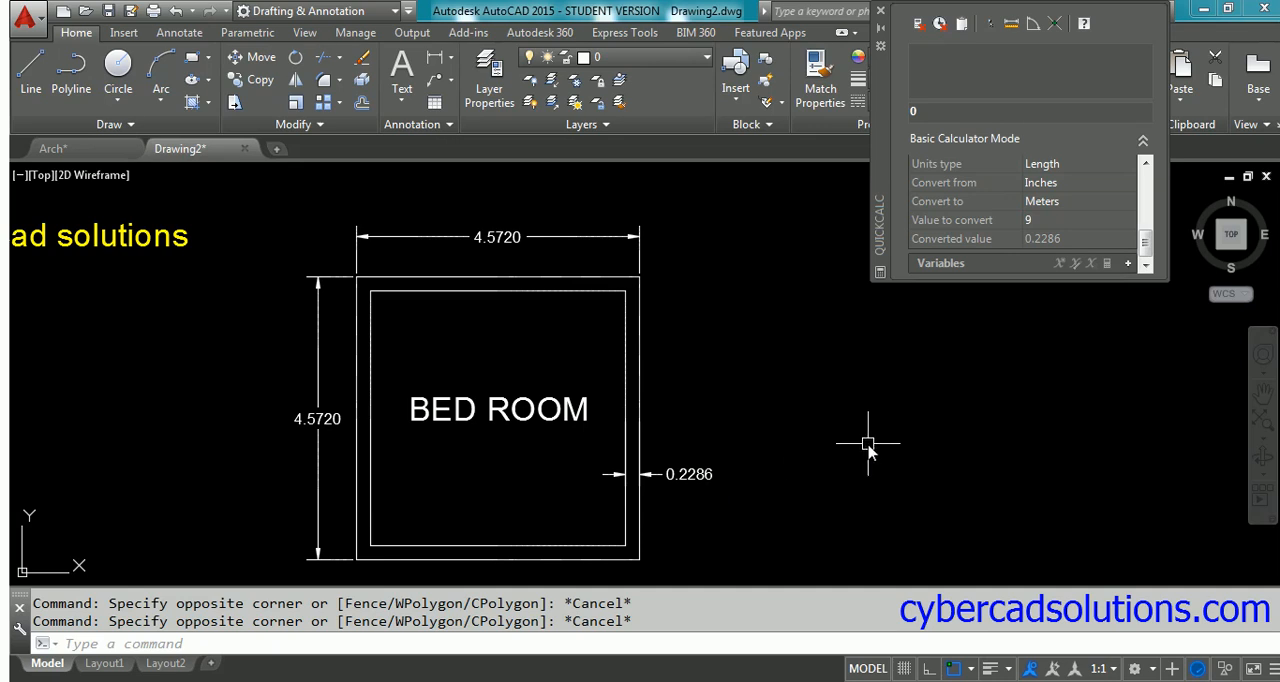